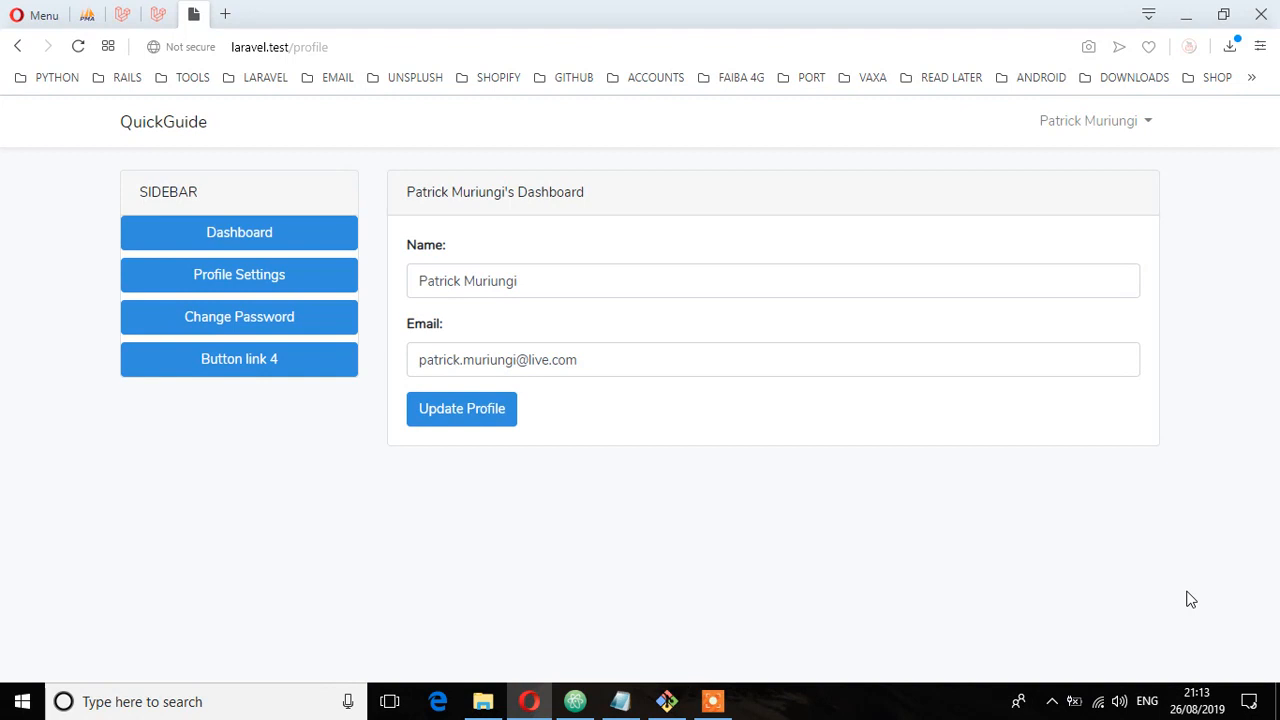
mouse_move(934, 532)
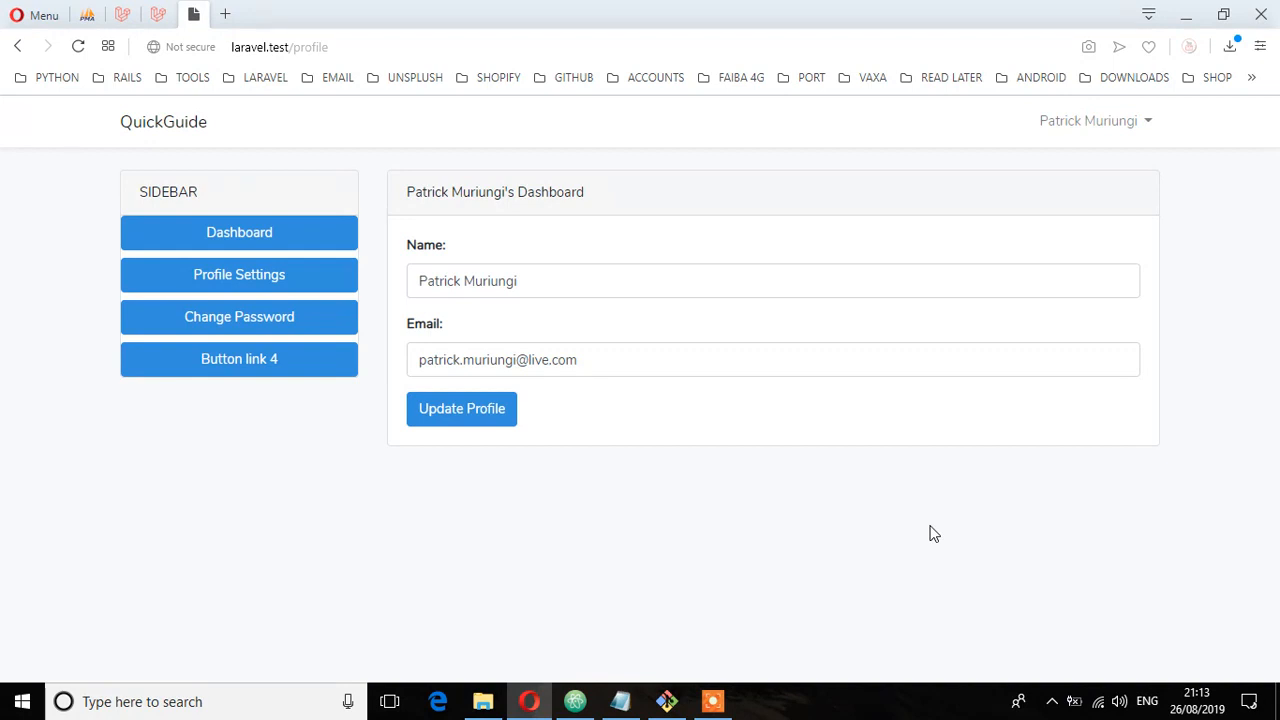
mouse_move(474, 304)
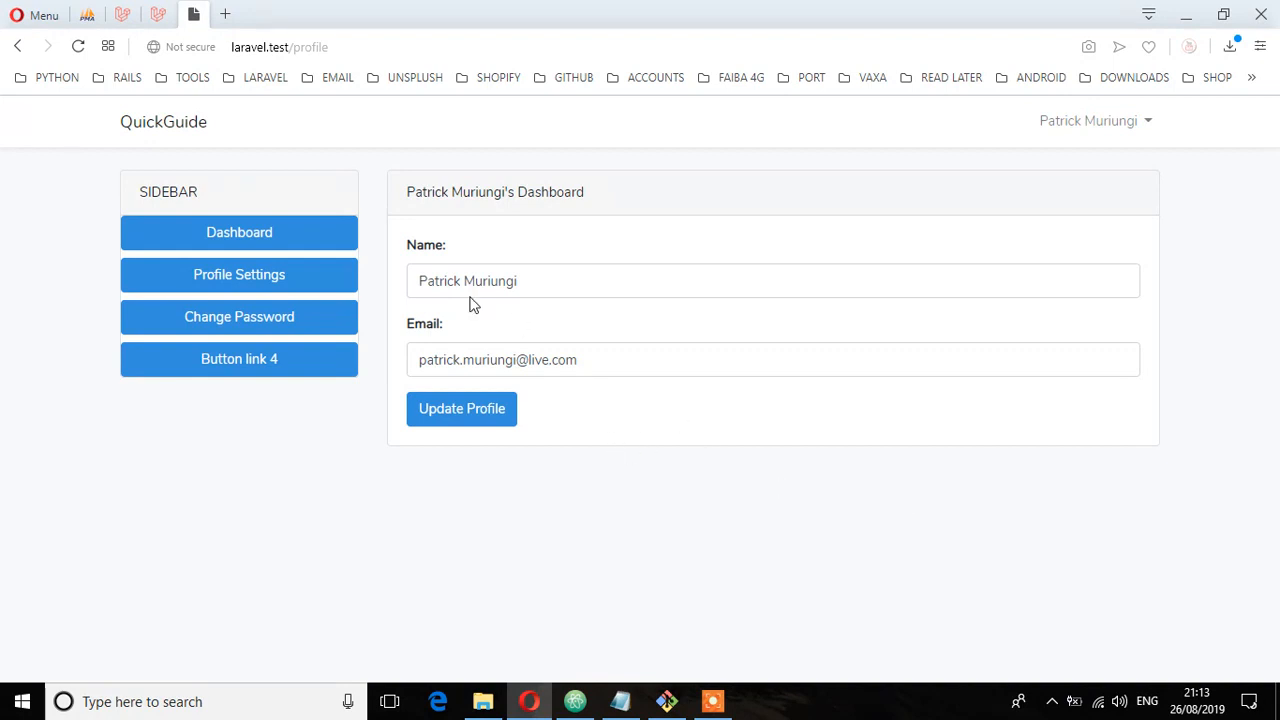
mouse_move(668, 628)
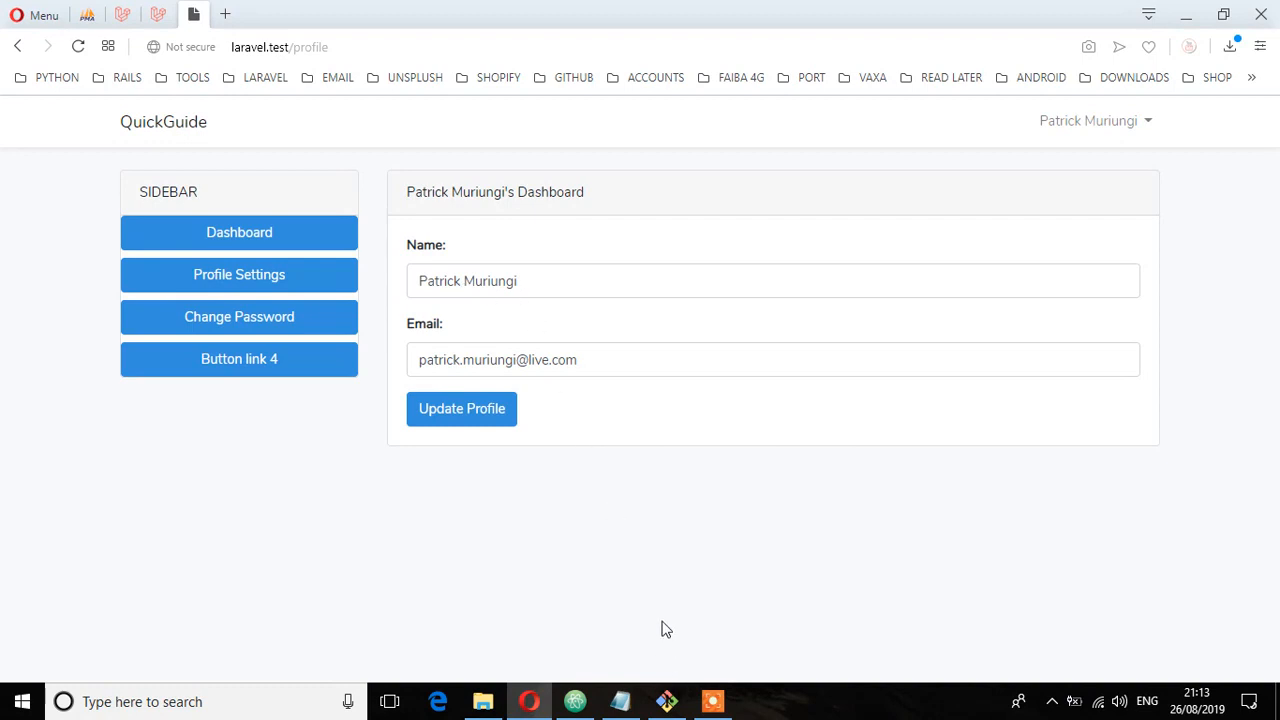
Step: Run php artisan make:migration add_avatar_column_on_users --table=users in the laravel project
left_click(666, 700)
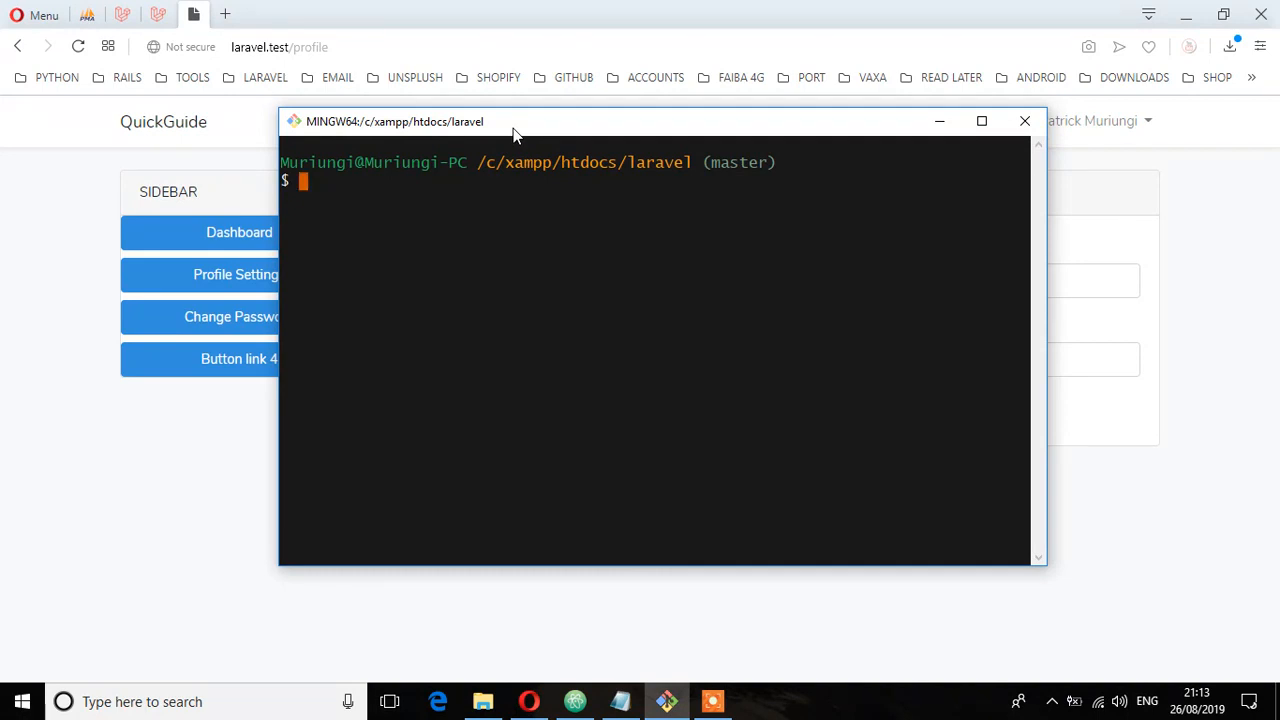
type("php")
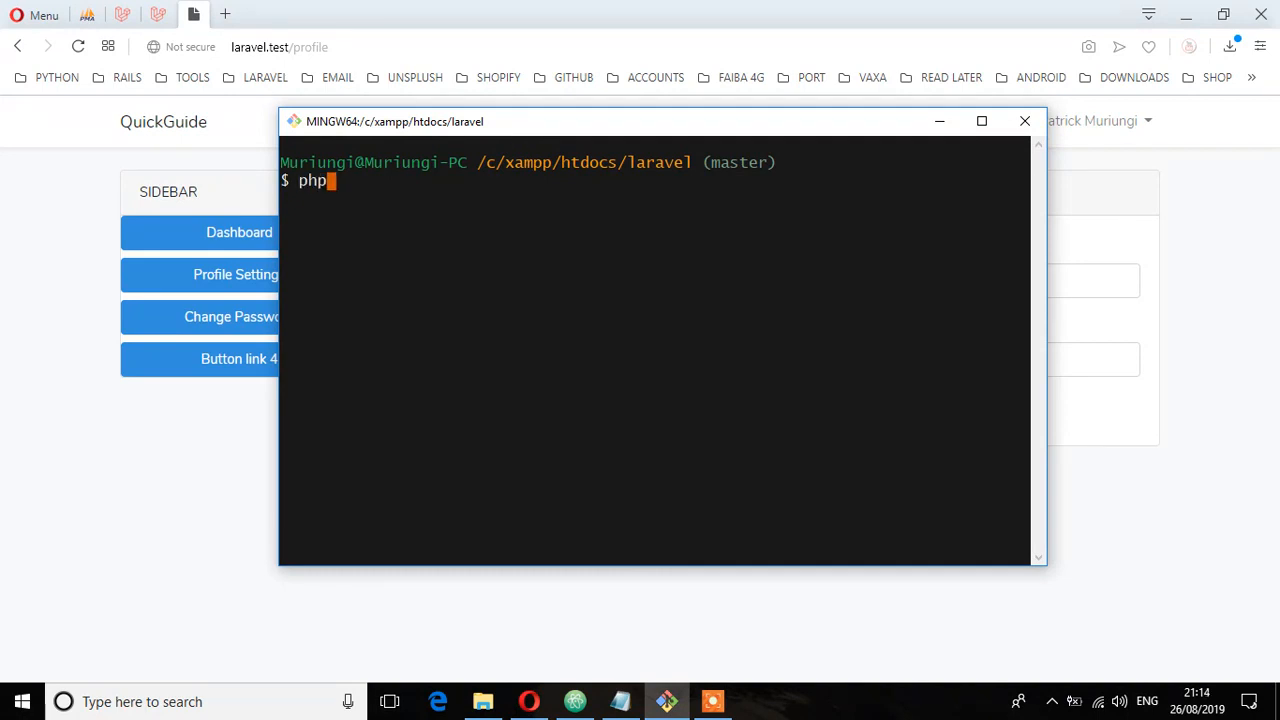
type("arti")
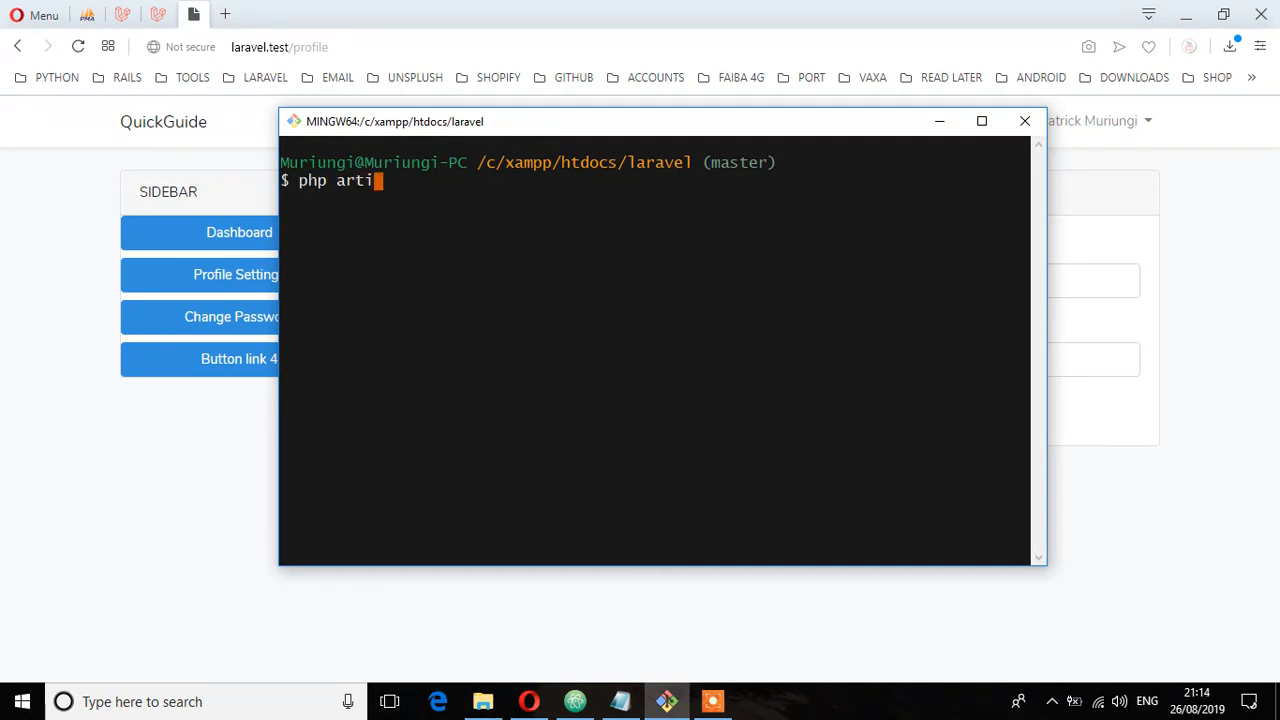
type("san make")
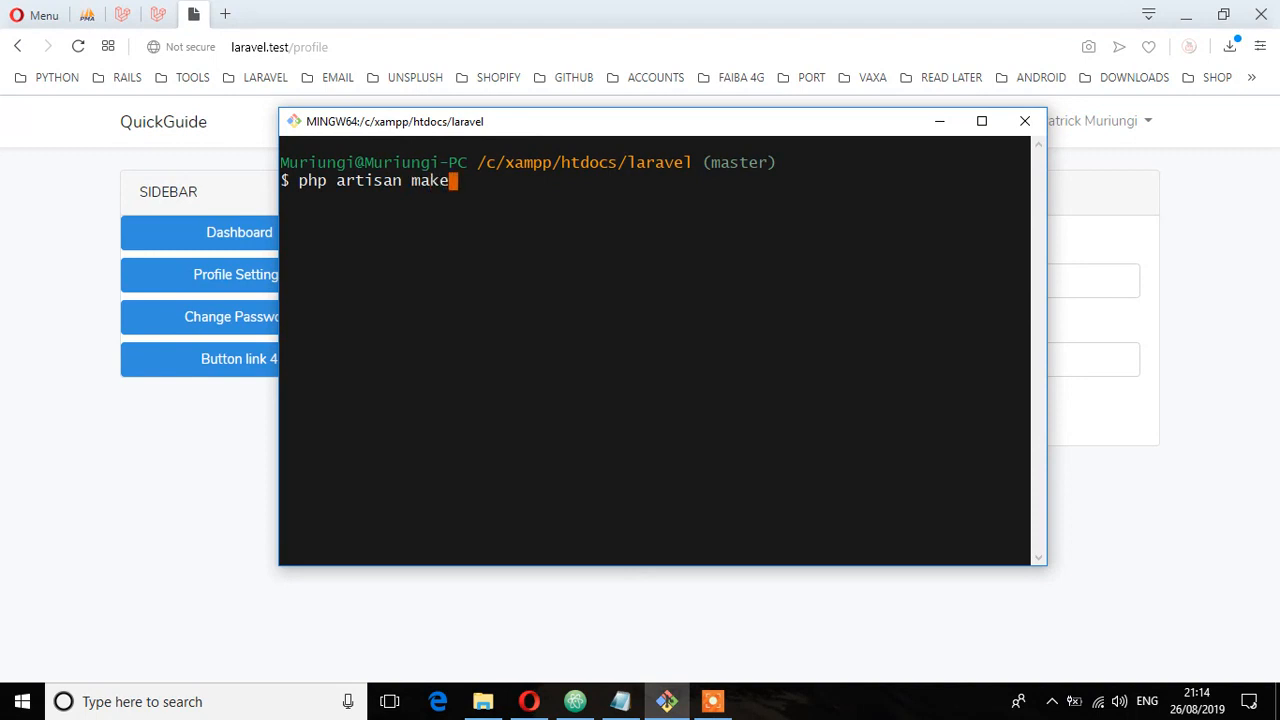
type(":mih")
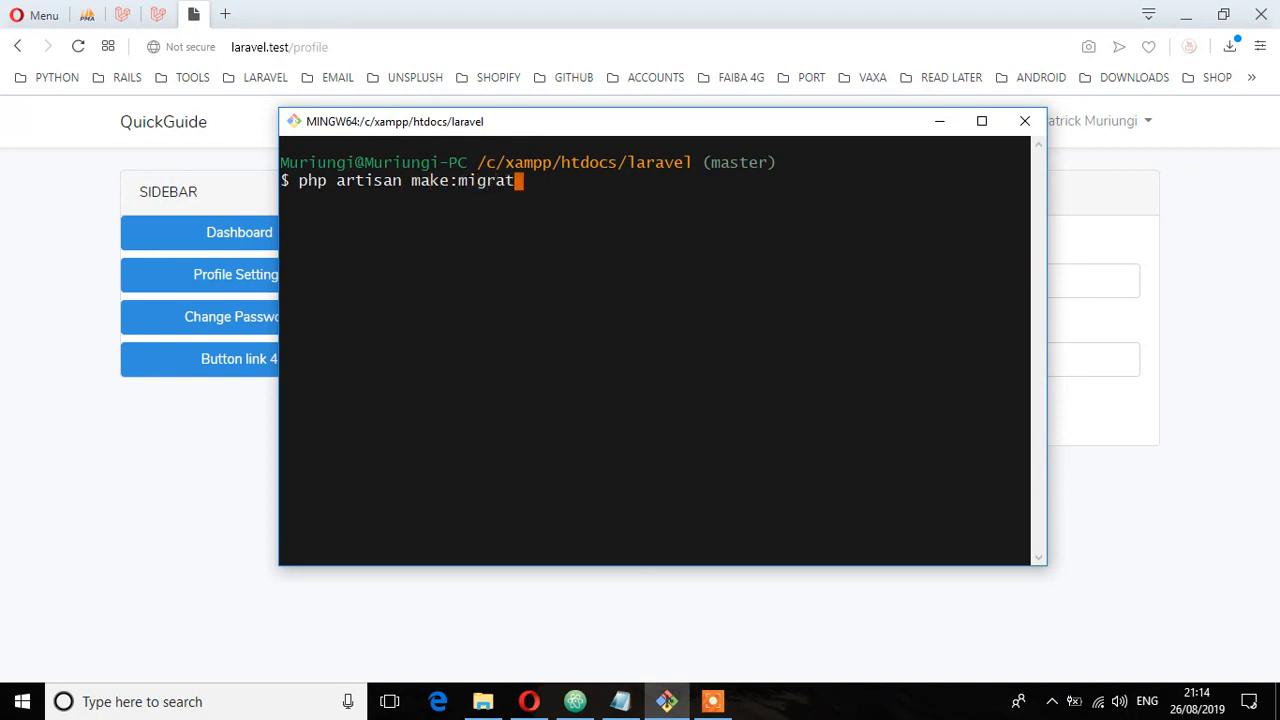
type("ion")
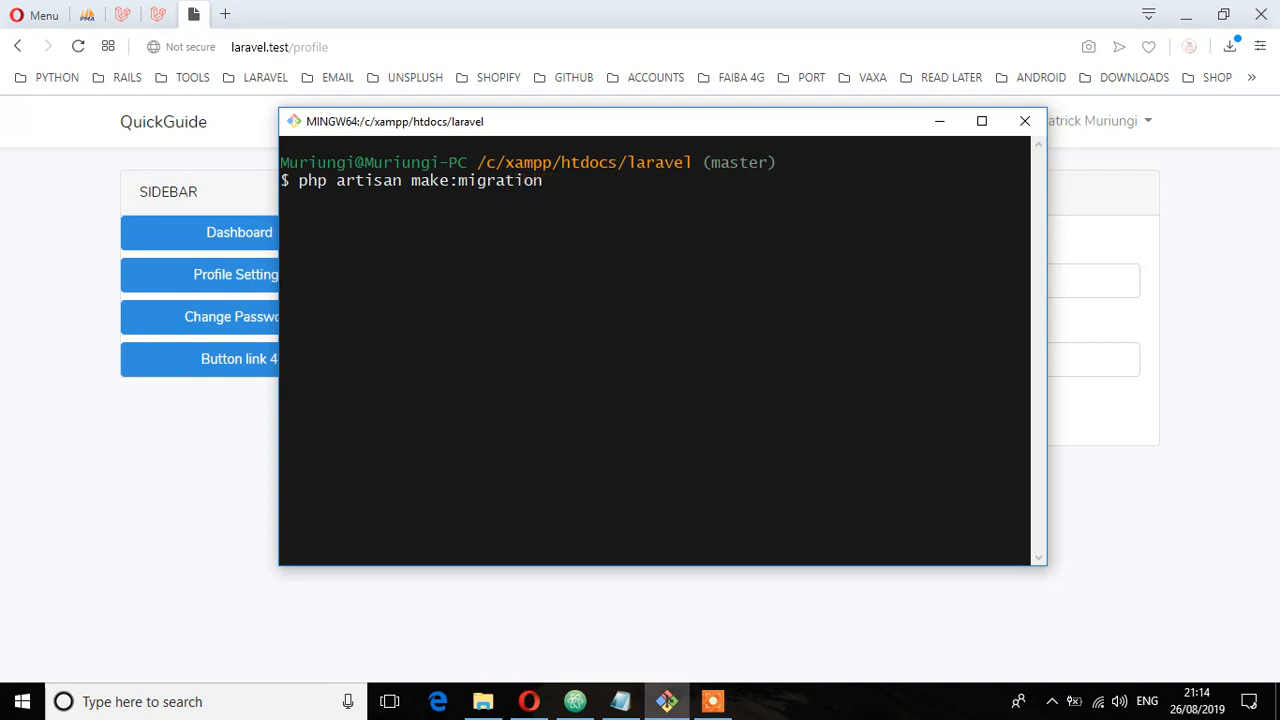
type("add")
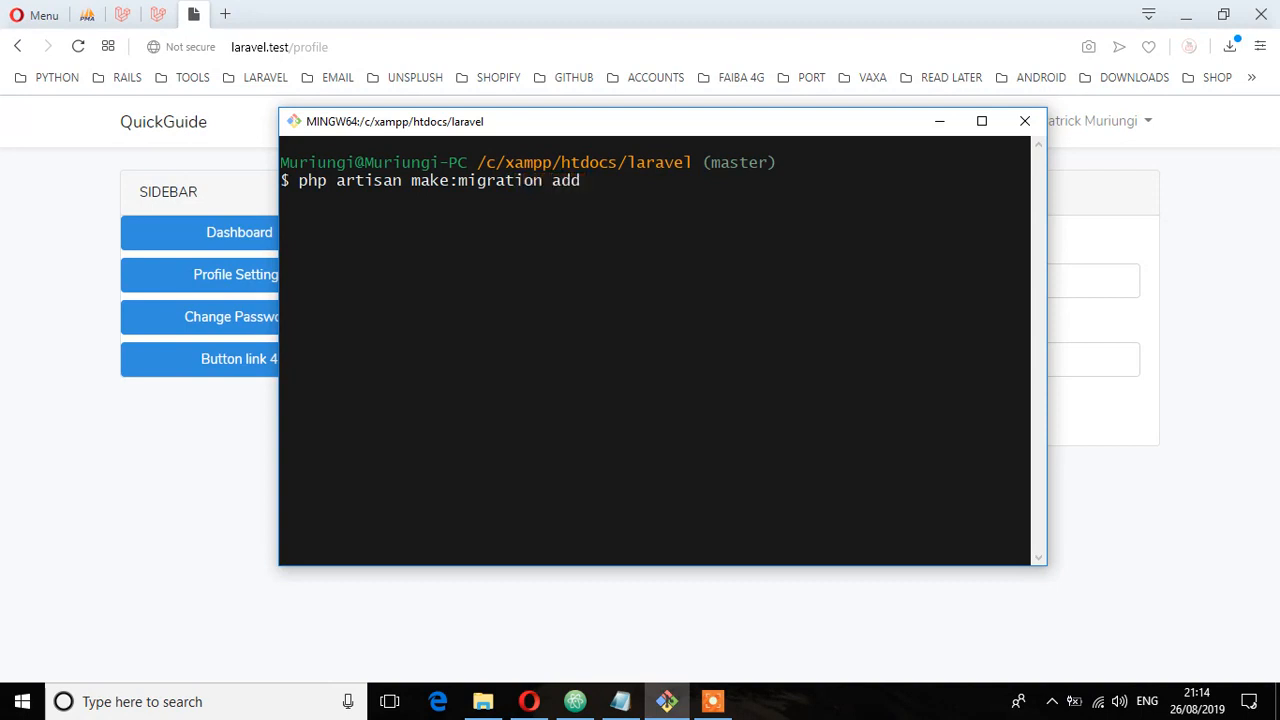
type("_ava")
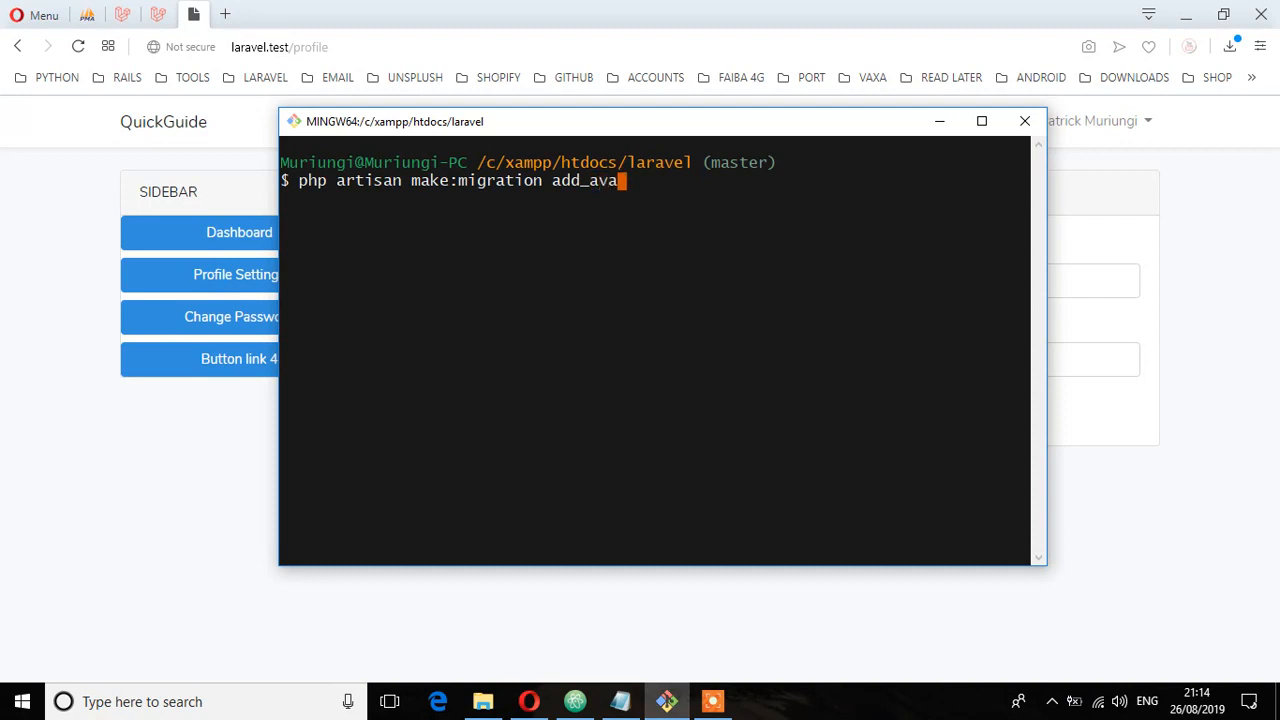
type("tar")
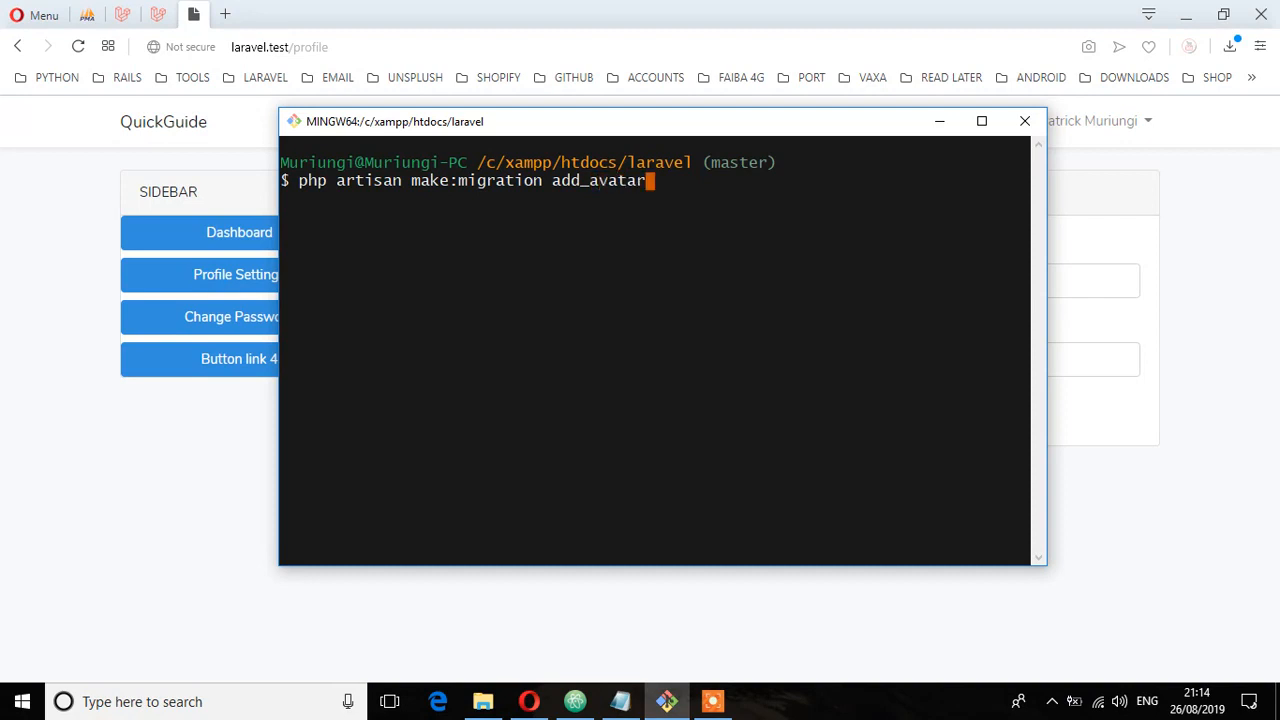
type("_")
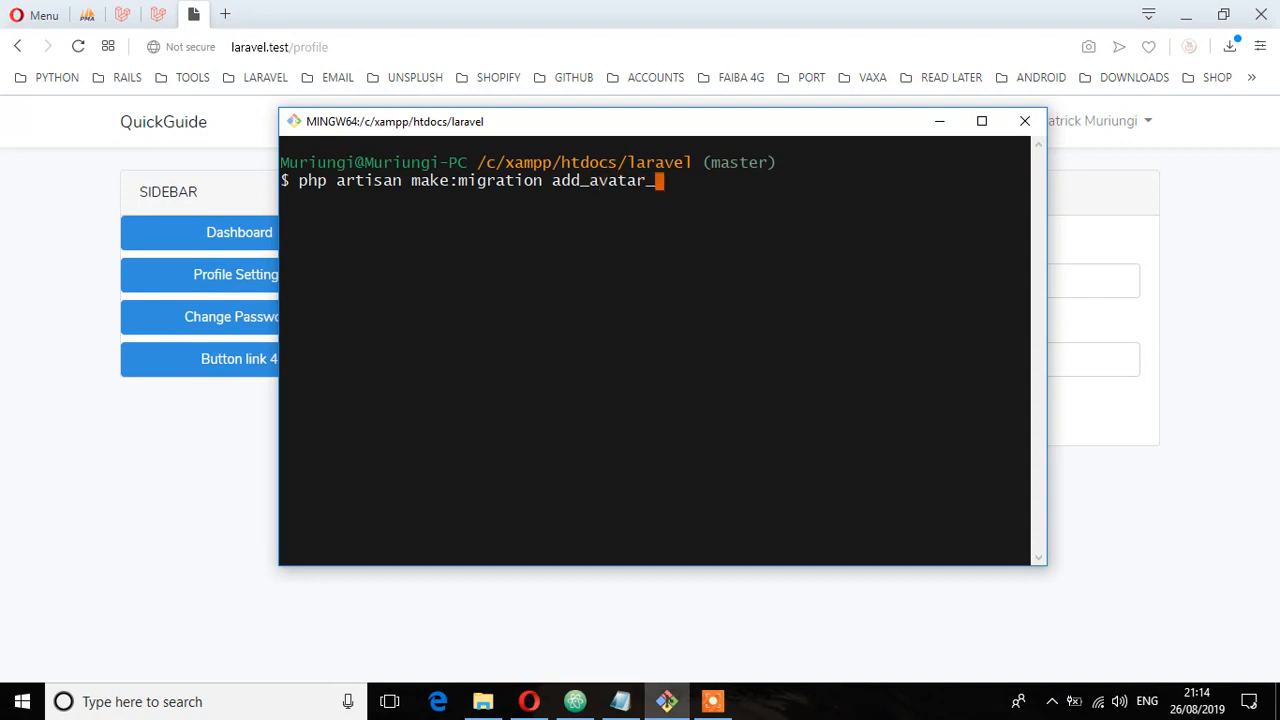
type("colu")
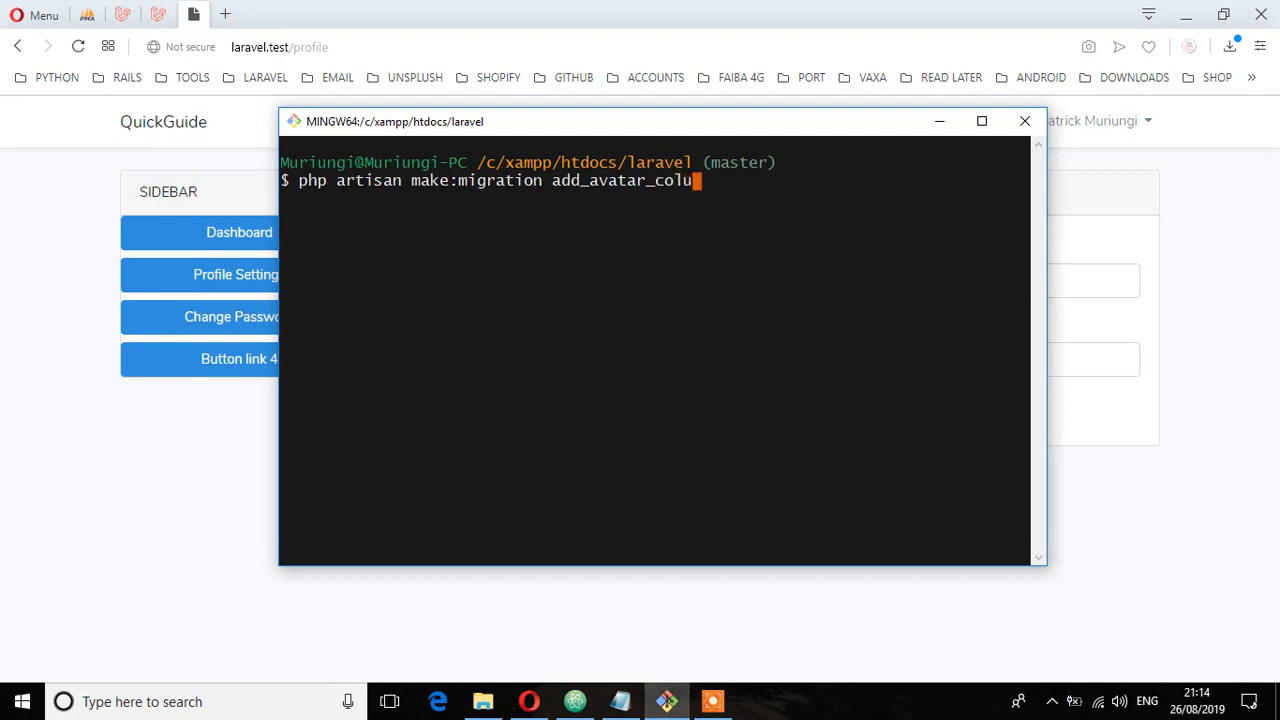
type("mn_")
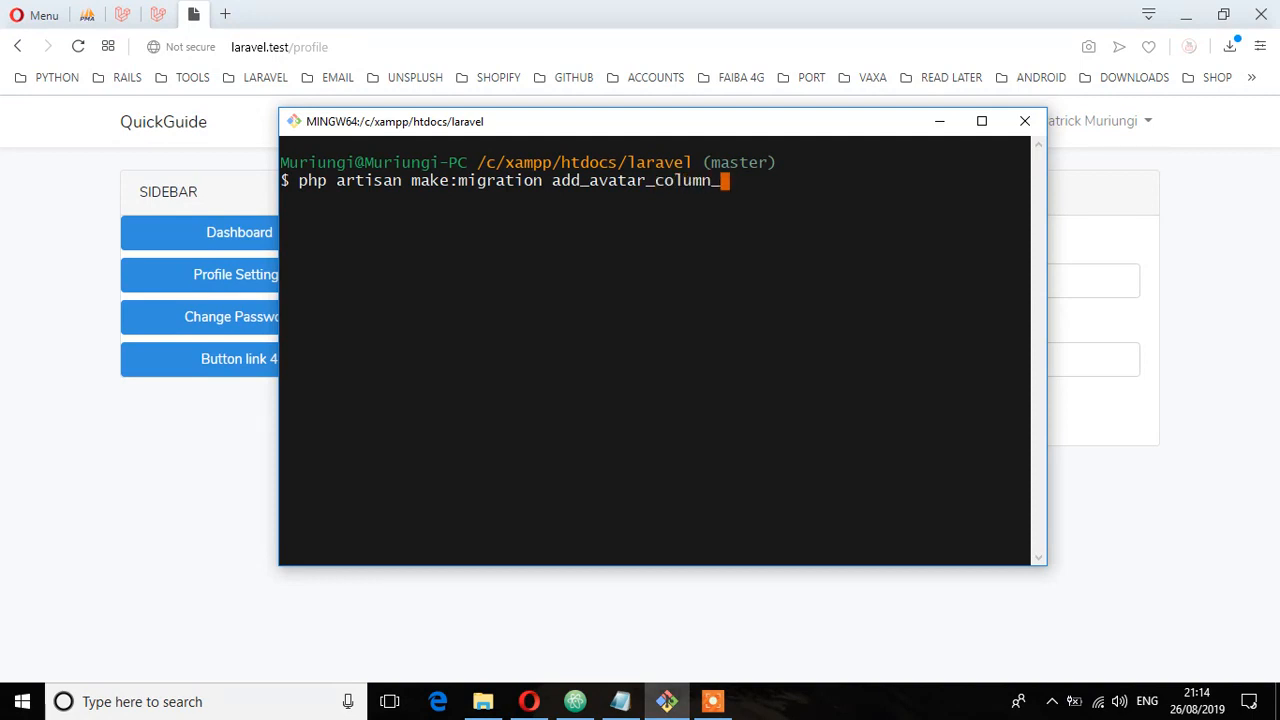
type("on_")
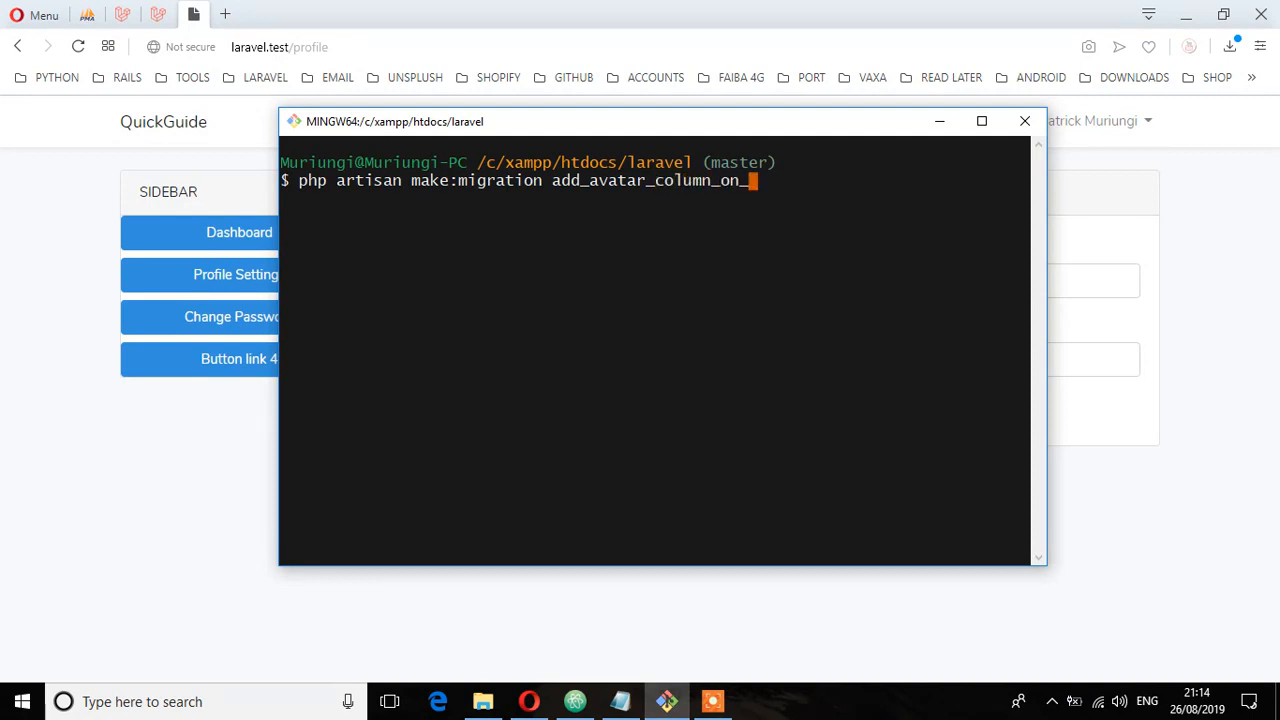
type("users")
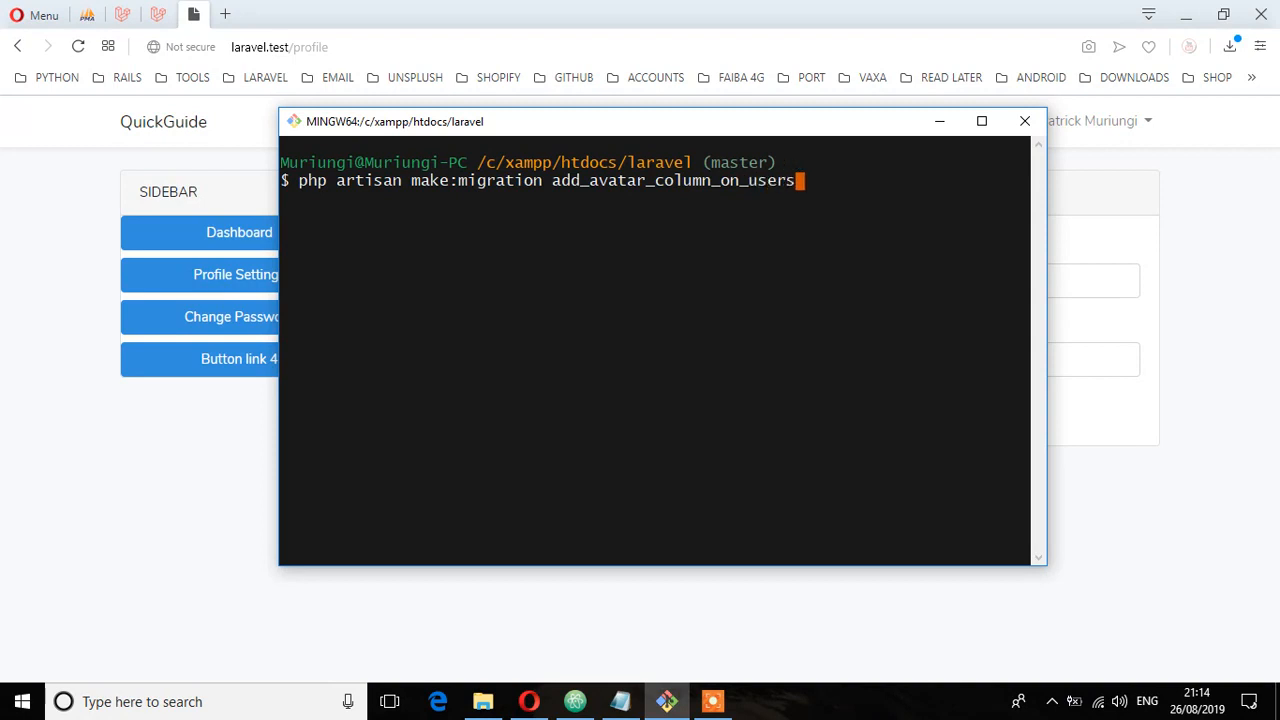
type("--")
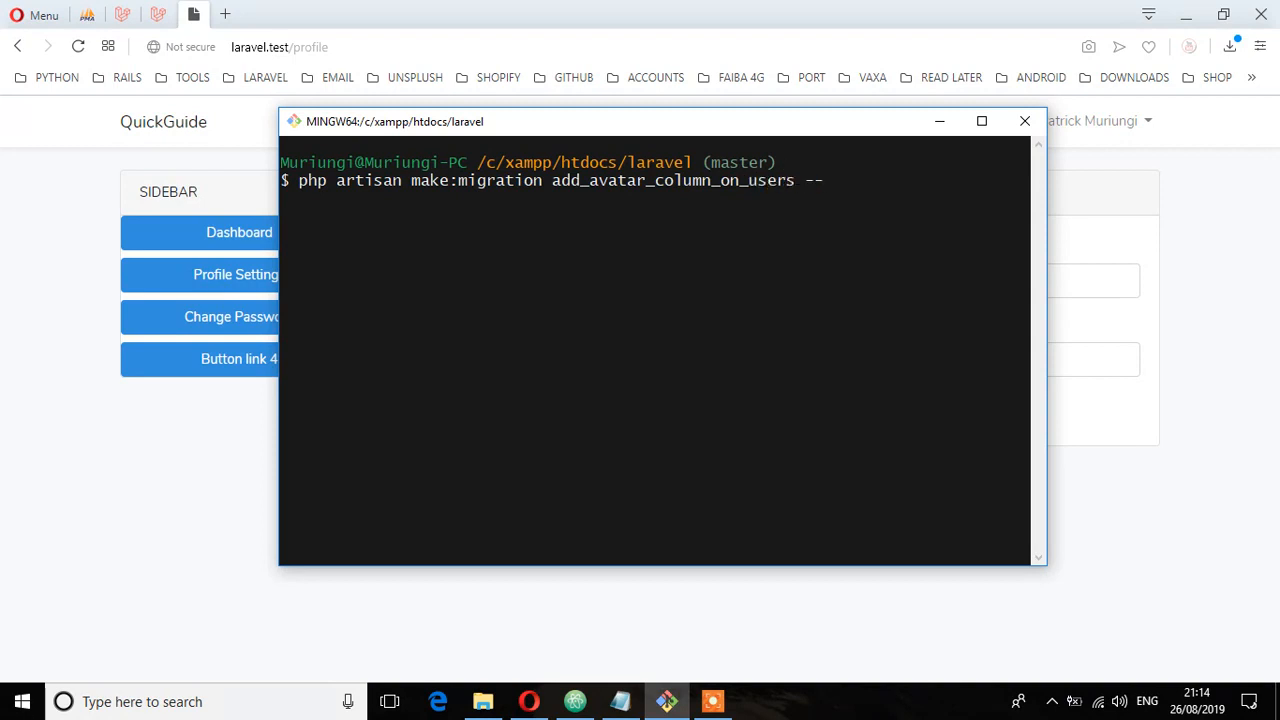
type("table=")
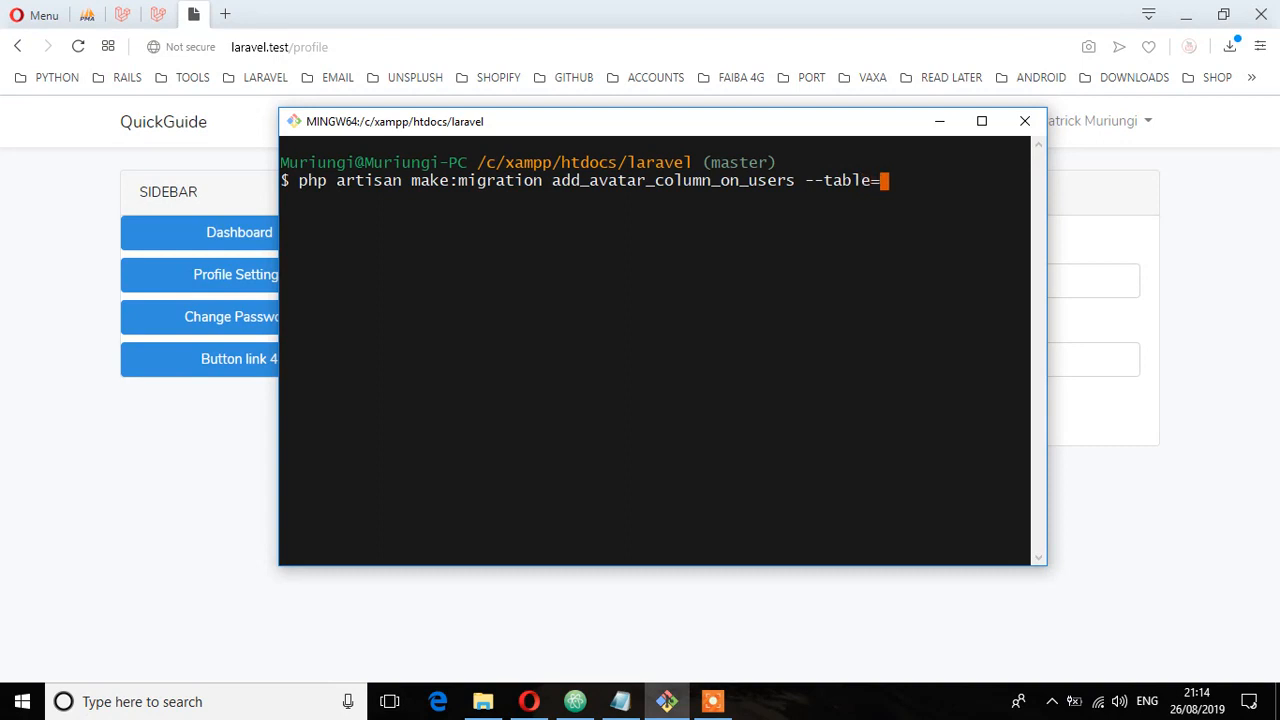
type("users")
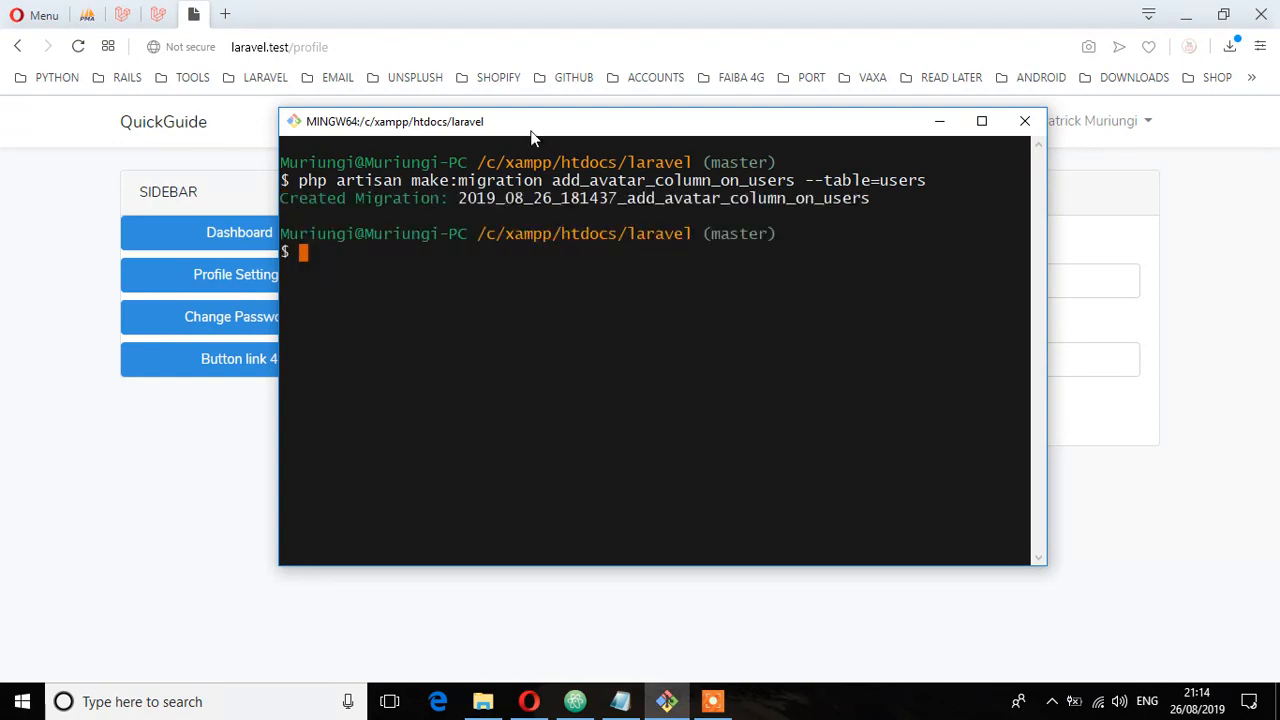
left_click(666, 700)
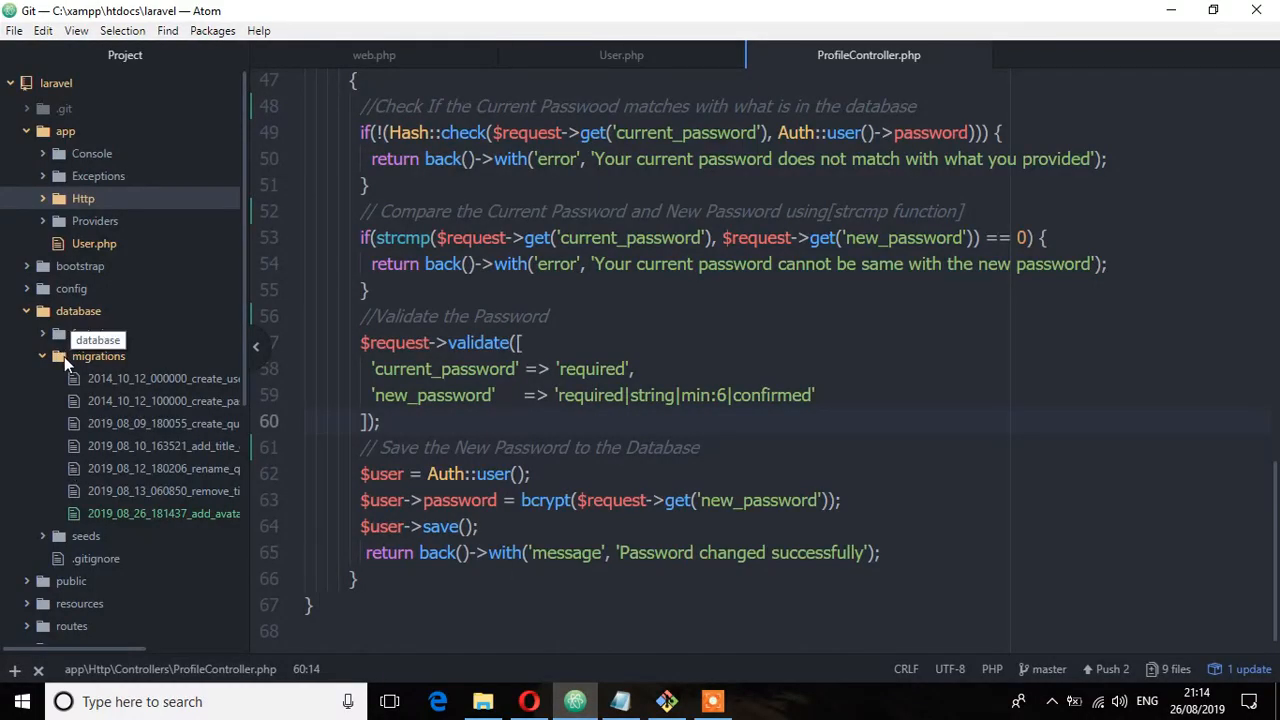
Step: In up(), write $table->string('avatar')->after('email') replacing the placeholder comment
left_click(164, 512)
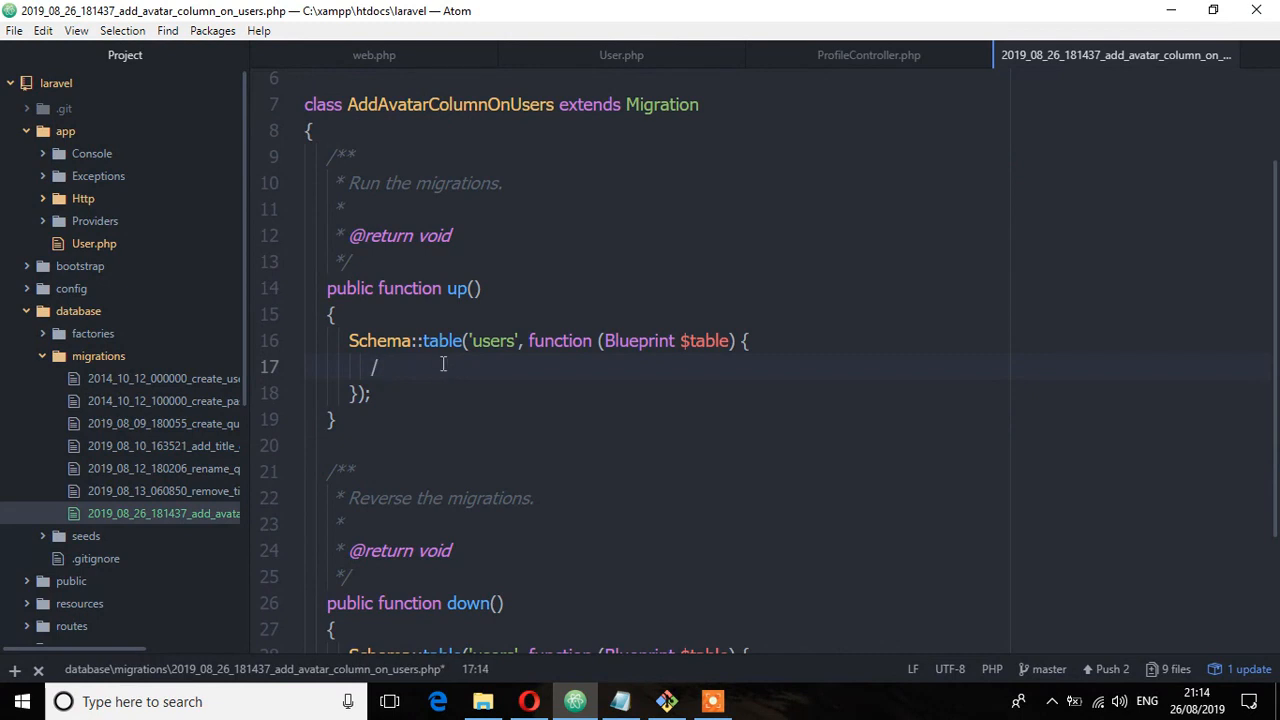
key("Backspace")
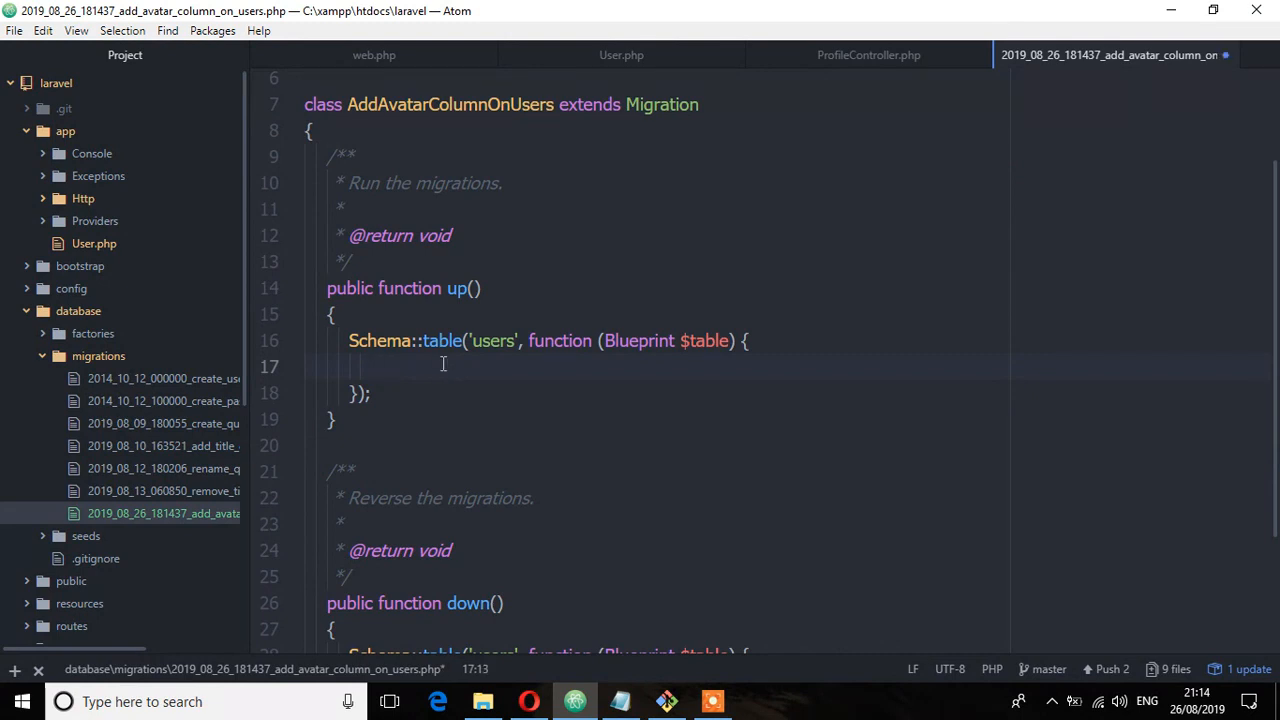
type("$table")
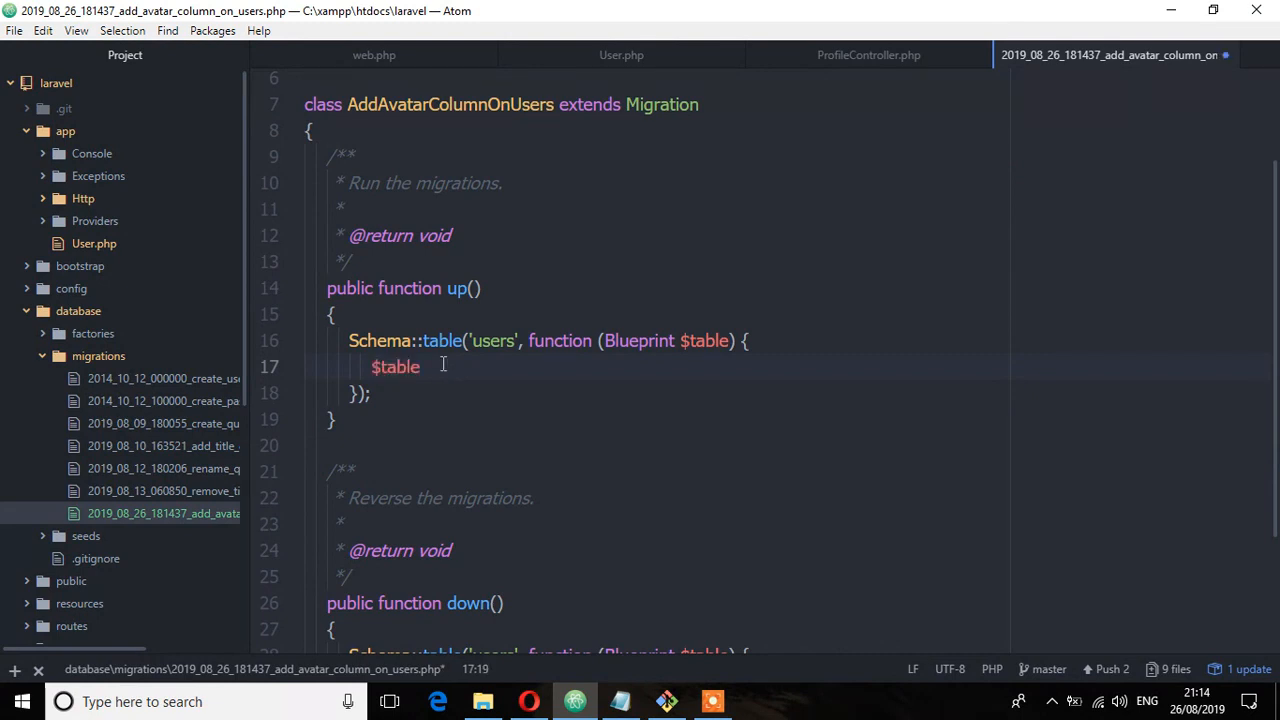
type("->")
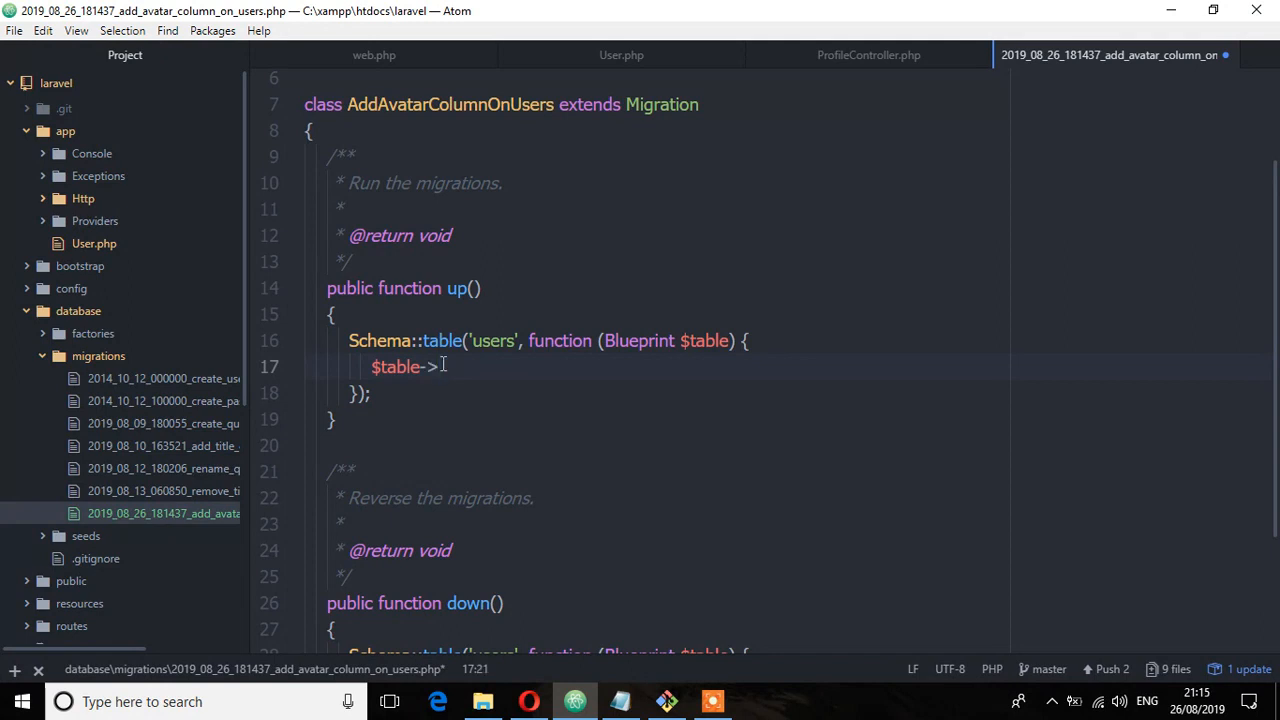
type("string('a")
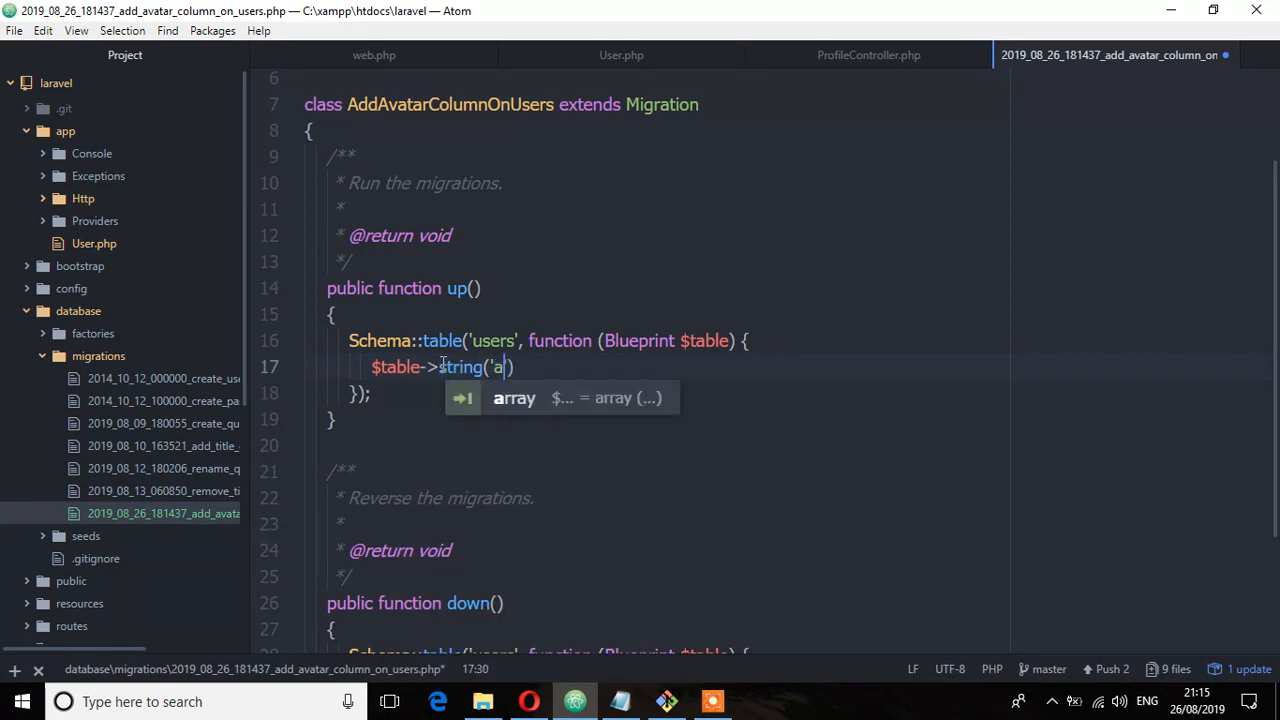
type("vatar")
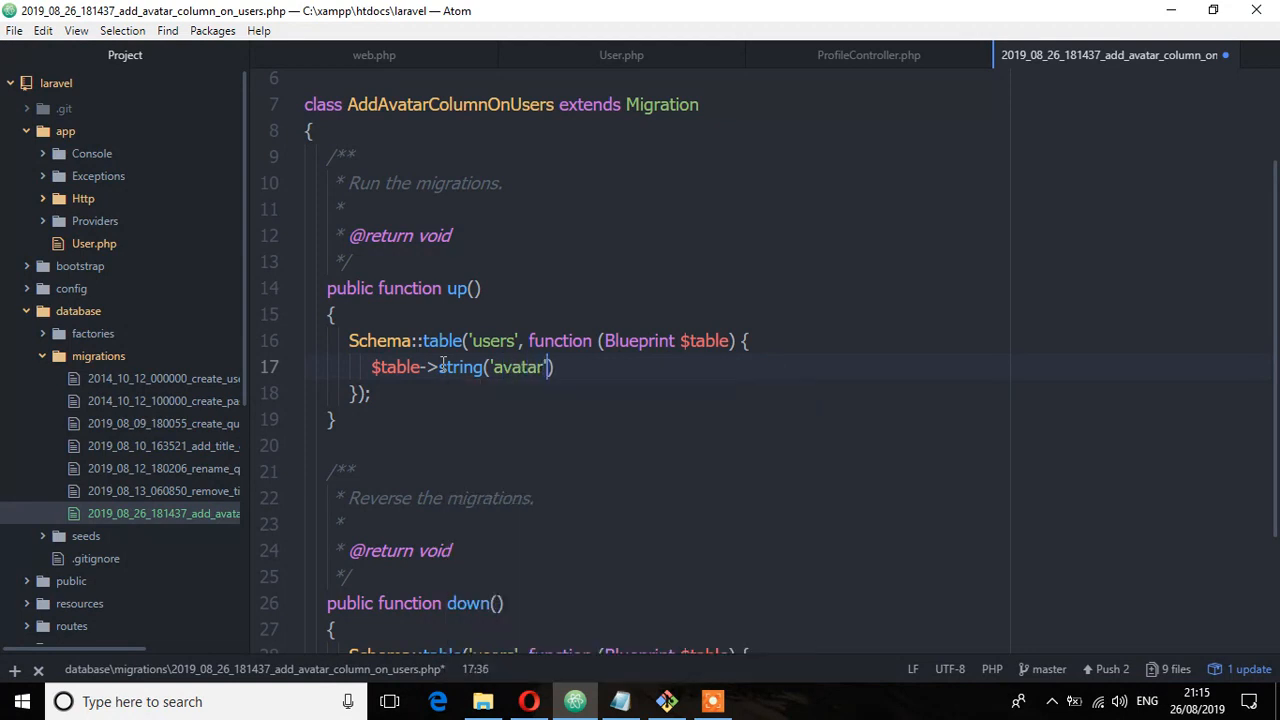
type("-")
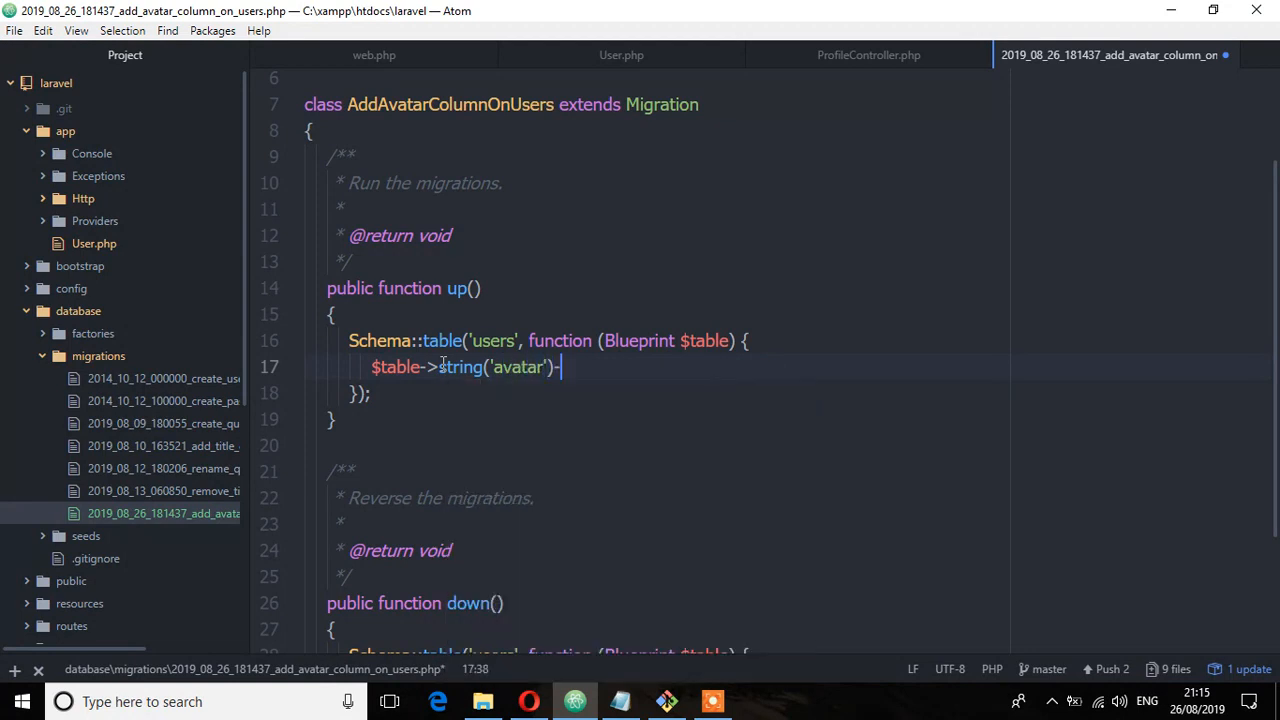
type(">")
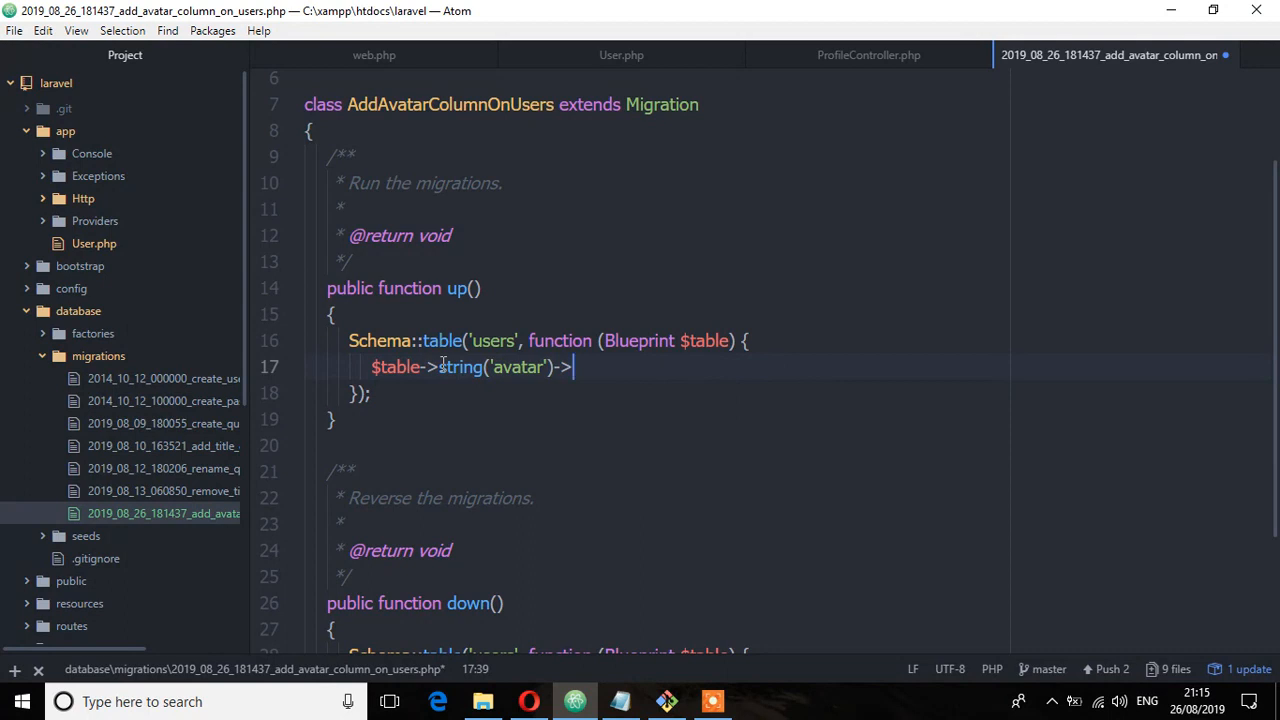
type("after")
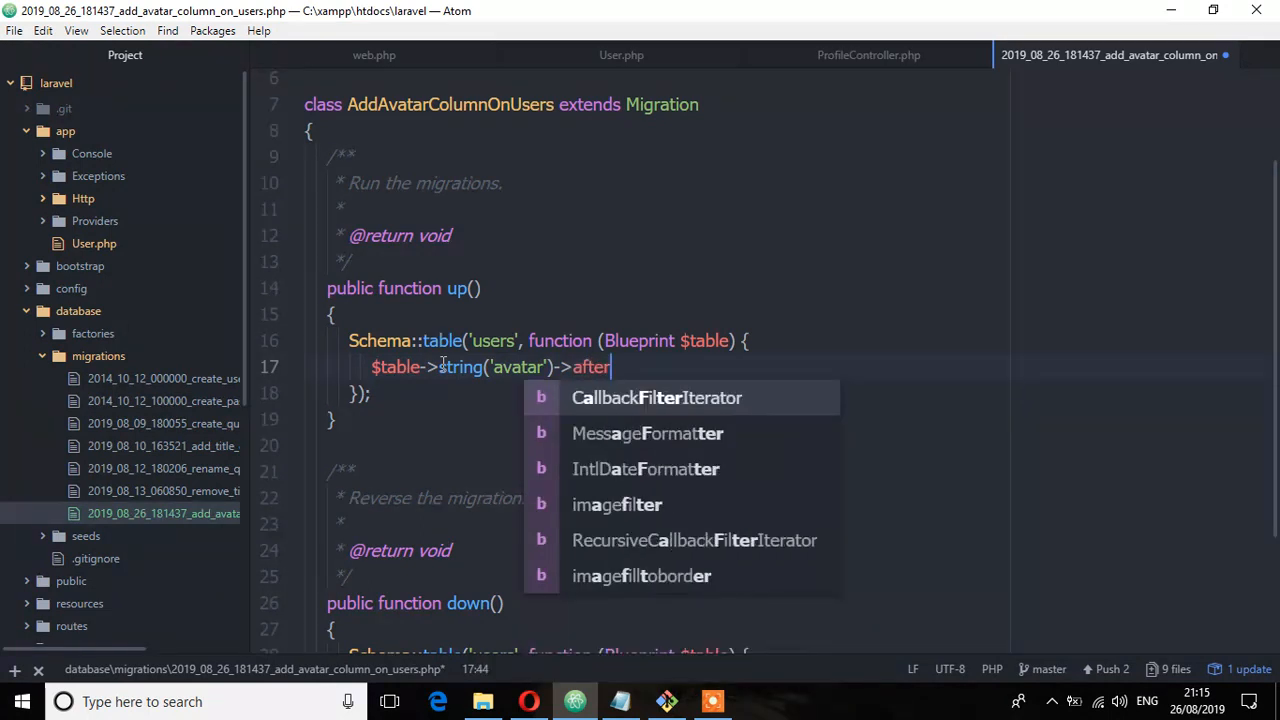
type("('")
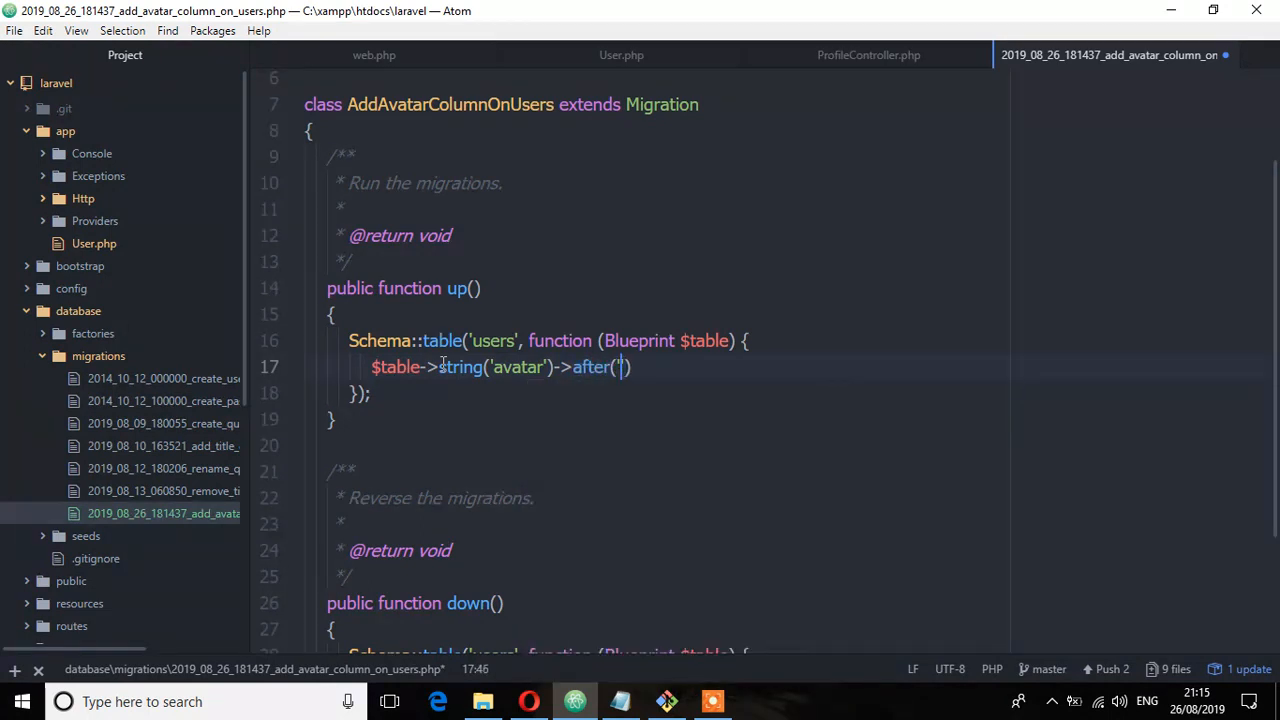
type("email")
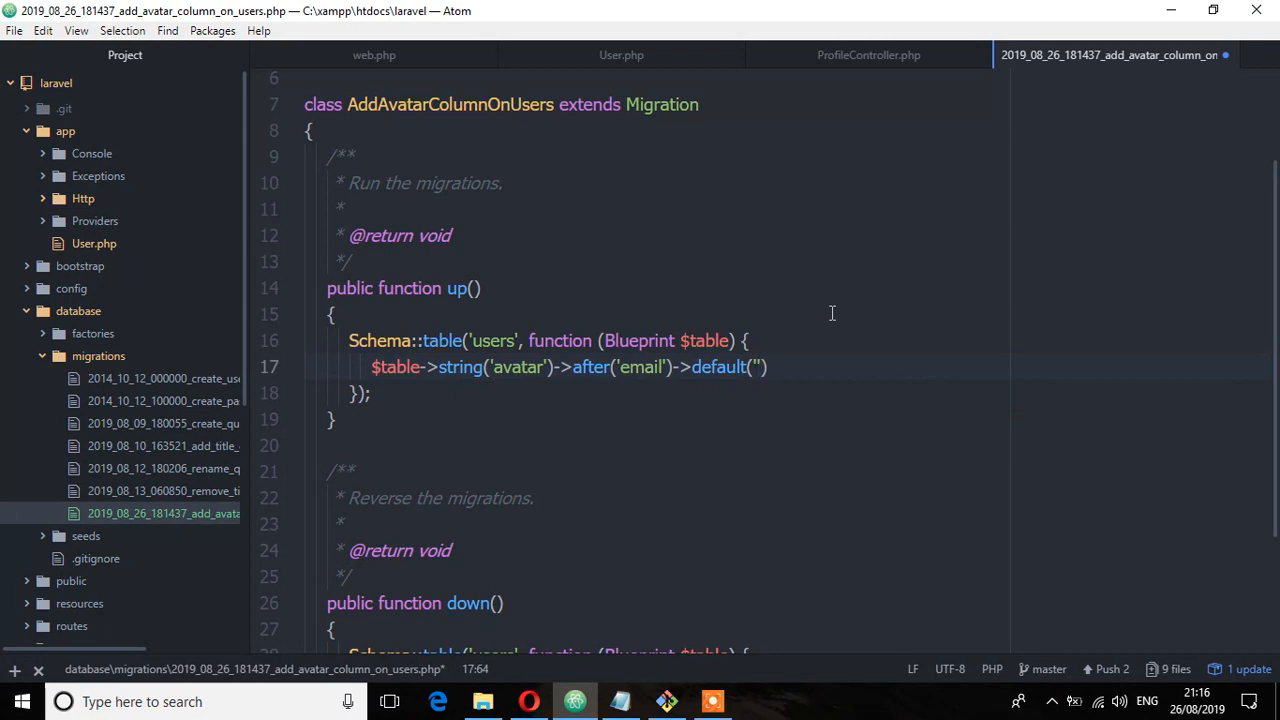
Step: Finish the line with ->default('default.png') and a closing semicolon
type("default.j")
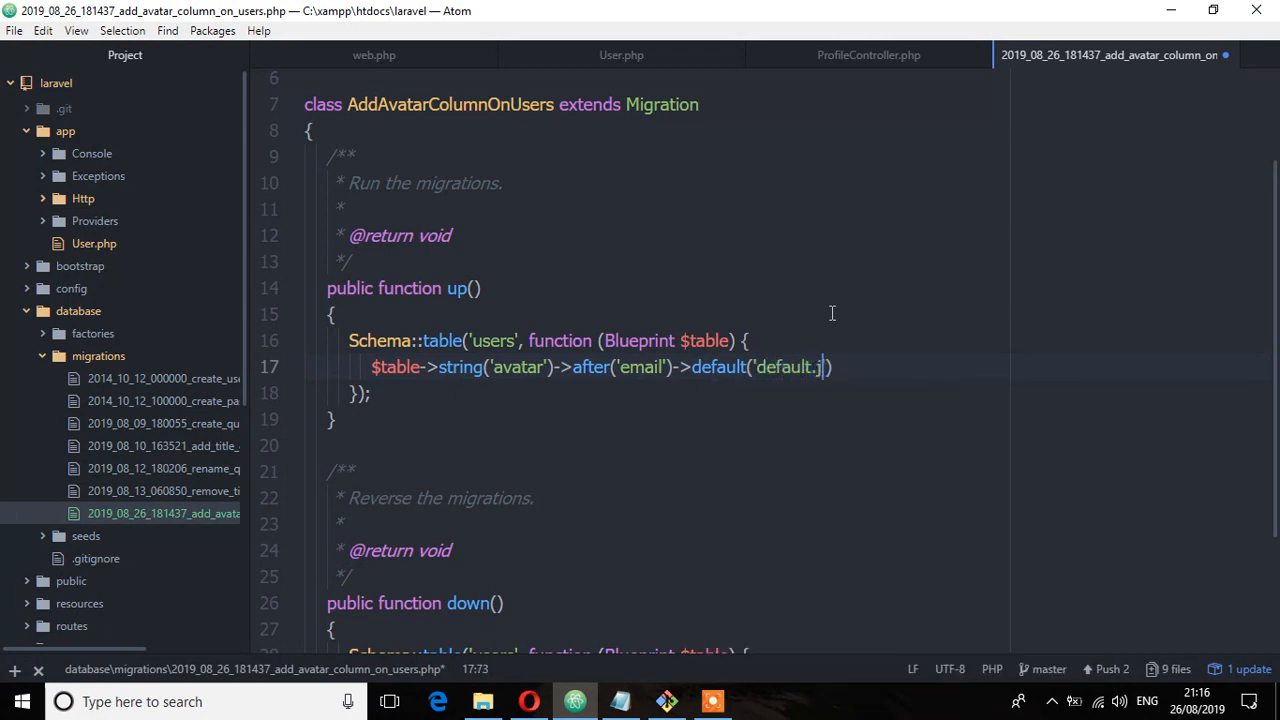
type("pnh")
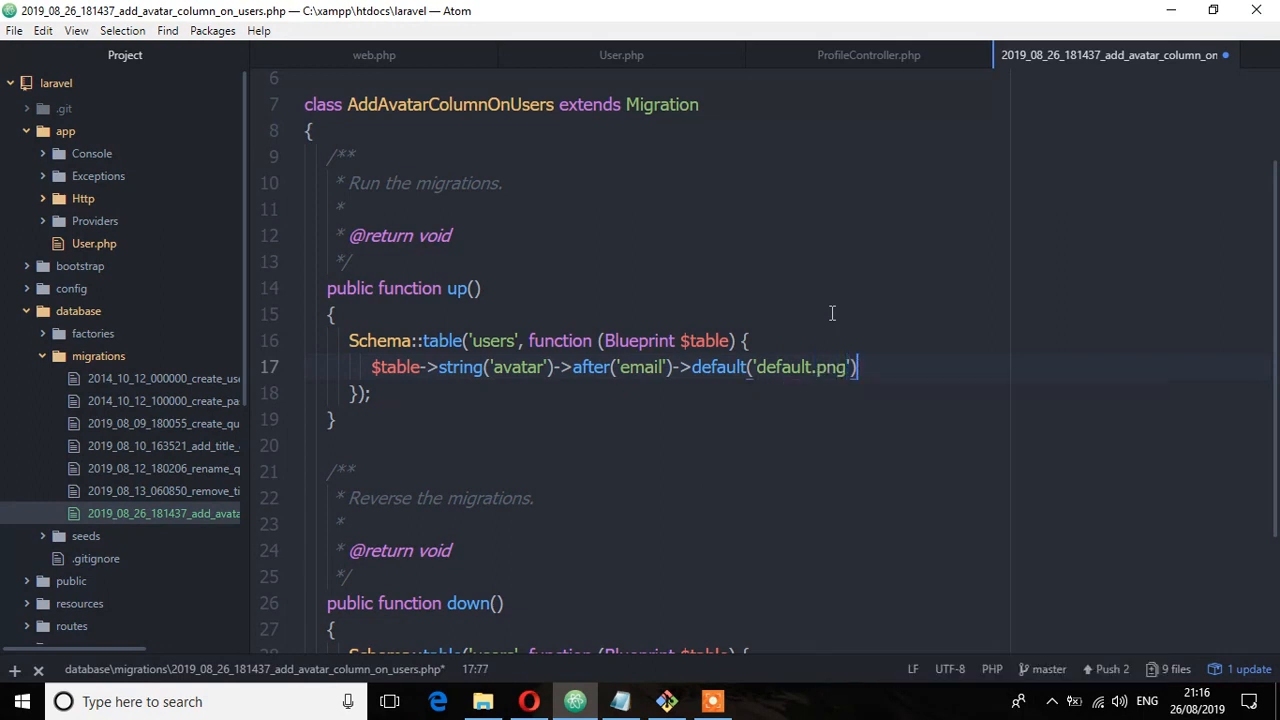
type(";")
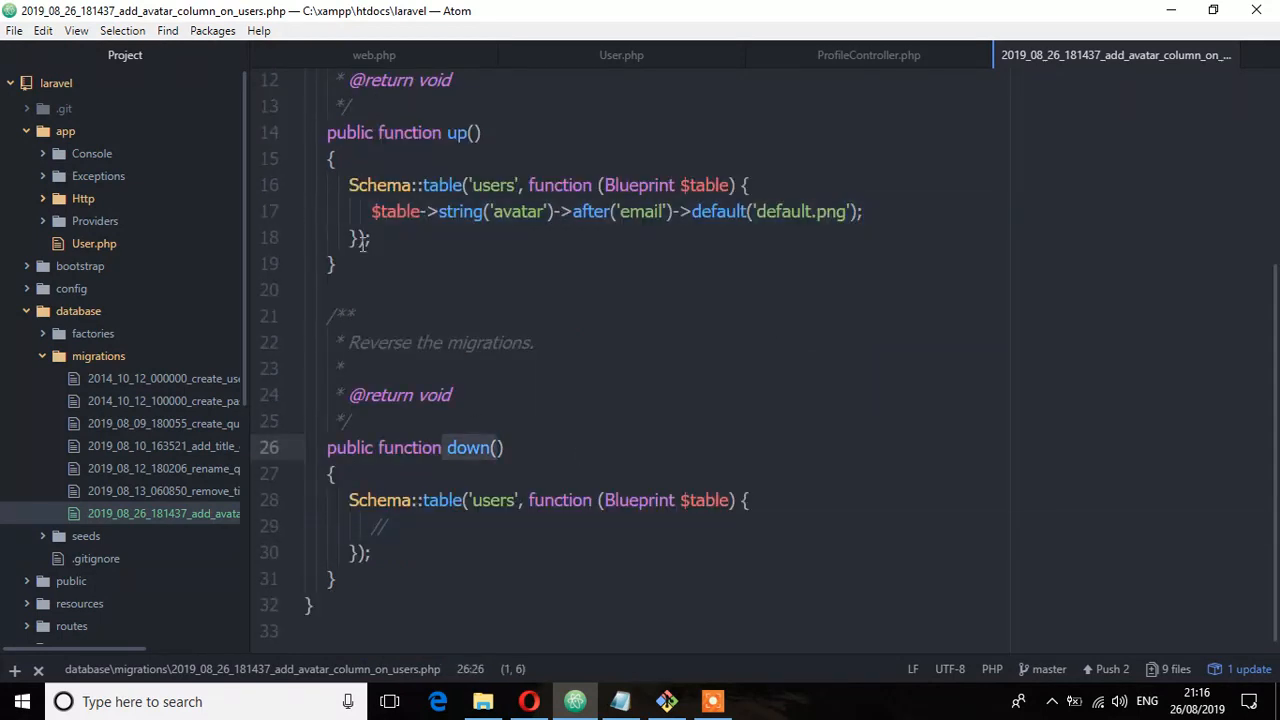
Step: In down(), make the line $table->dropColumn('avatar') by replacing string with dropColumn
left_click(862, 212)
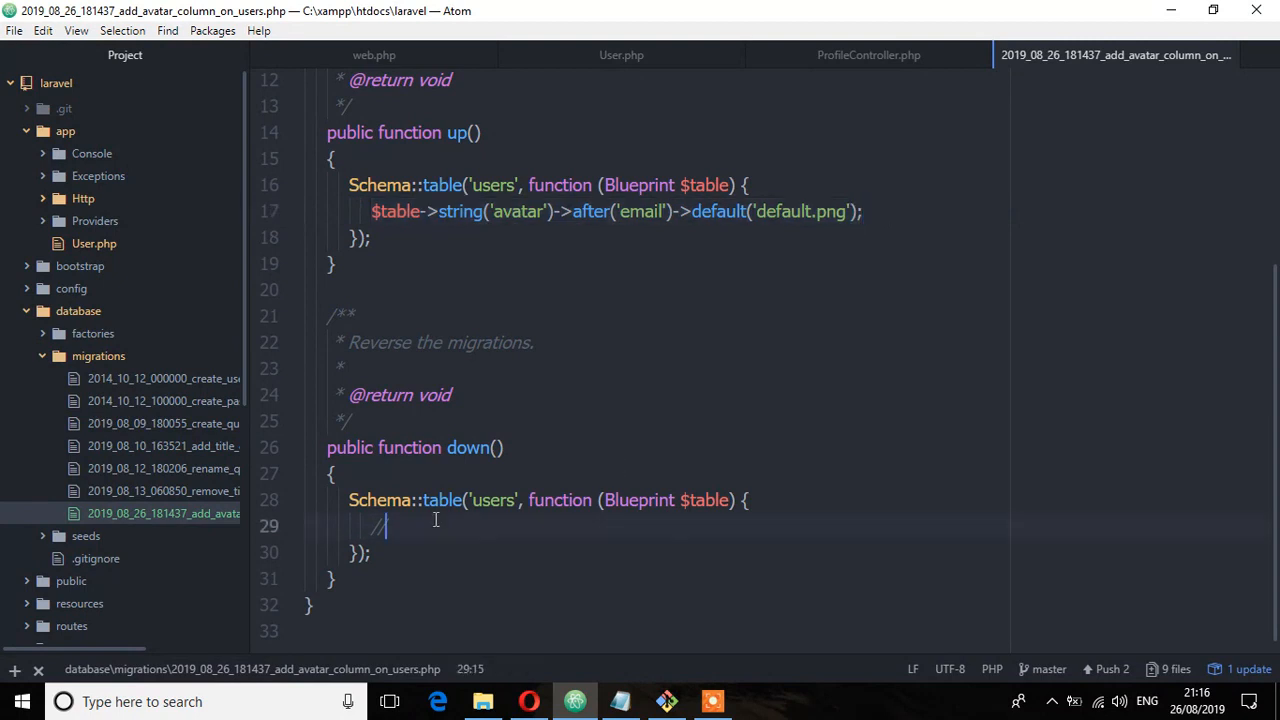
type("$table->string('avatar')->after('email')->default('default.png');")
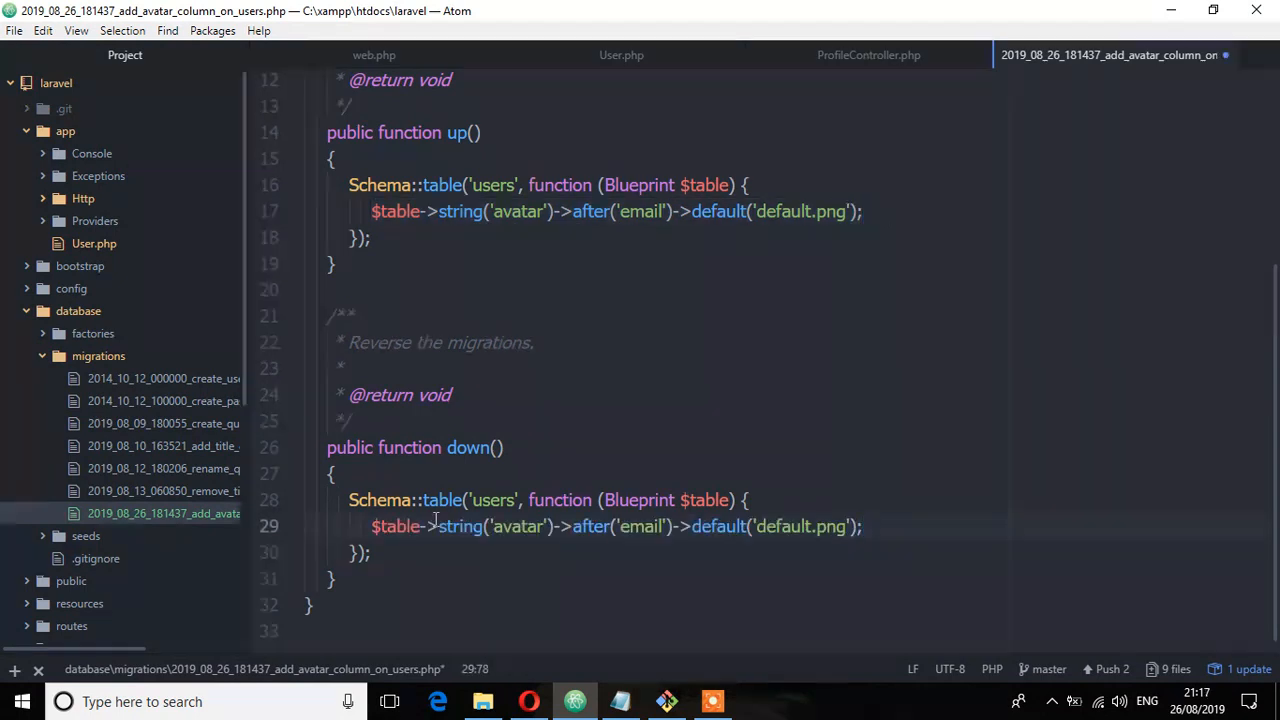
double_click(516, 526)
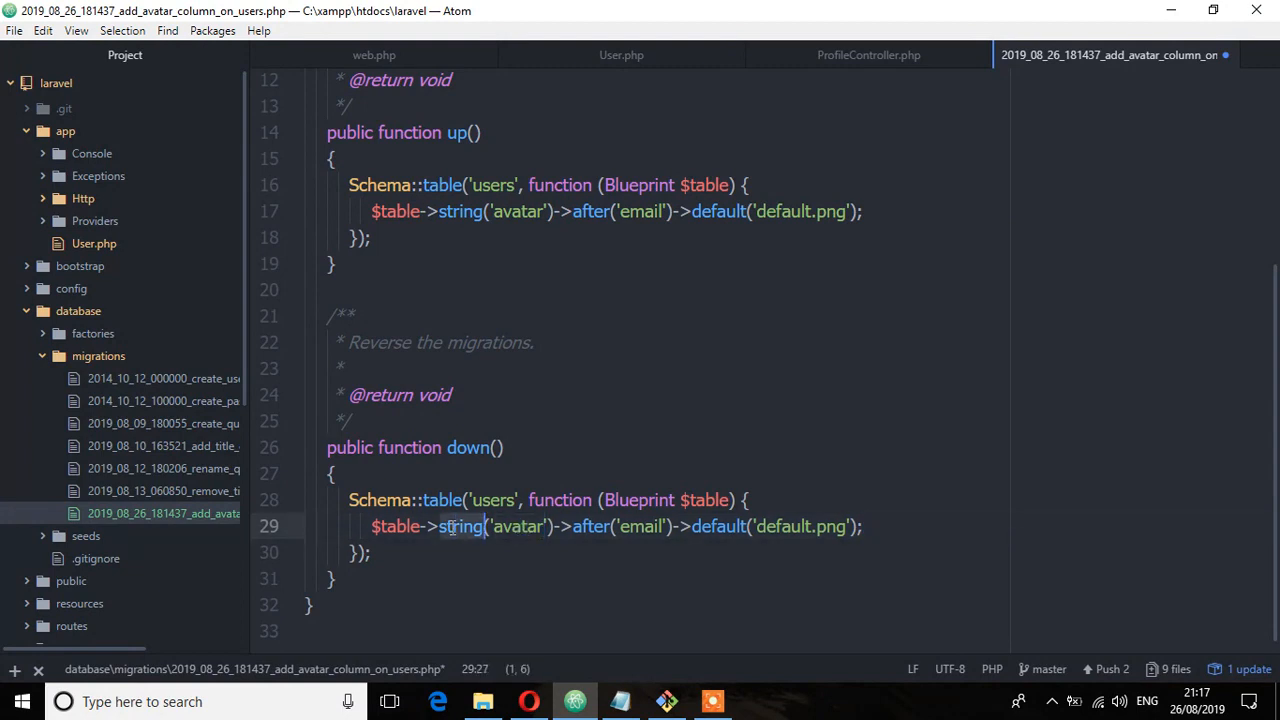
type("drop")
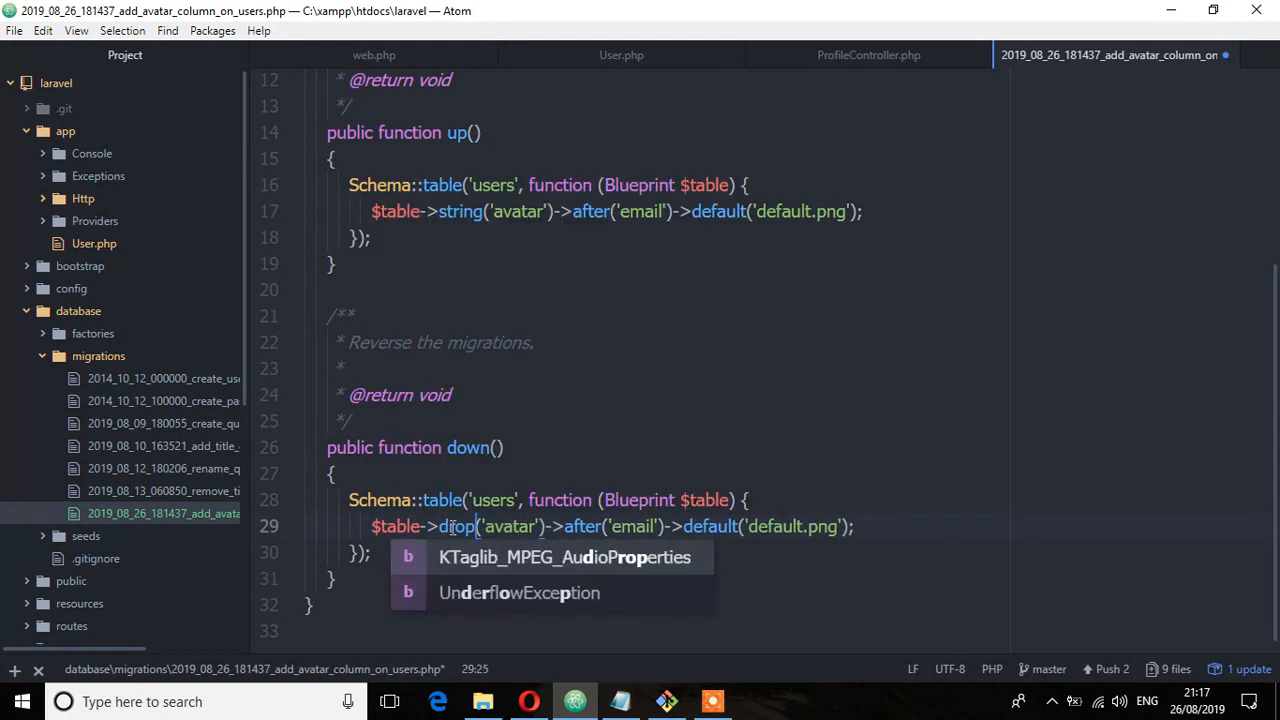
type("Column('avatar');")
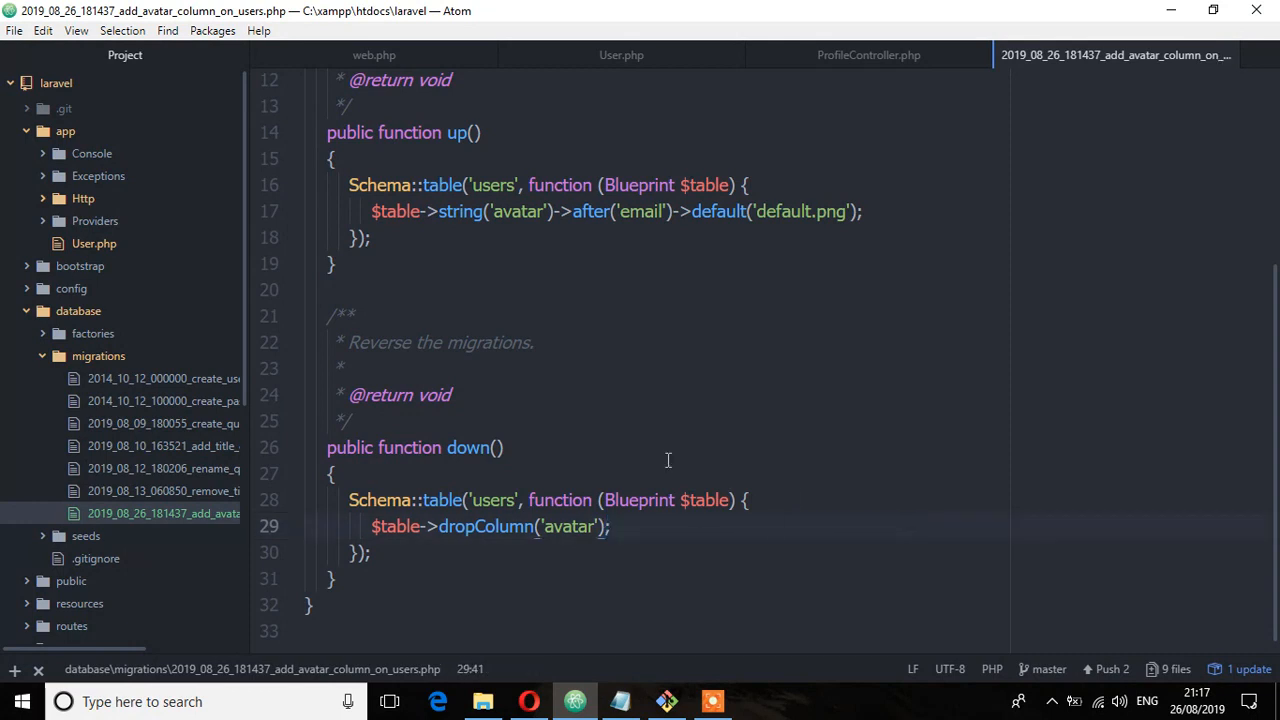
left_click(666, 700)
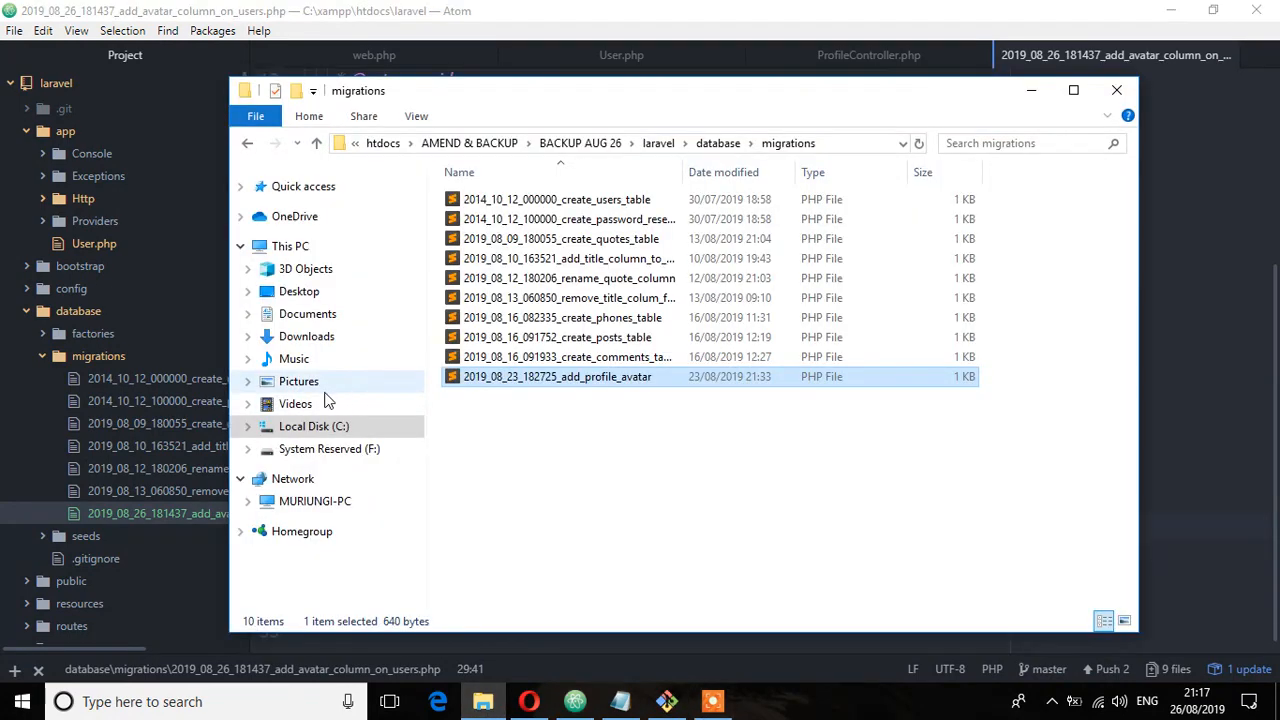
Step: Copy the user-default-grey image from Pictures > Saved Pictures
left_click(298, 380)
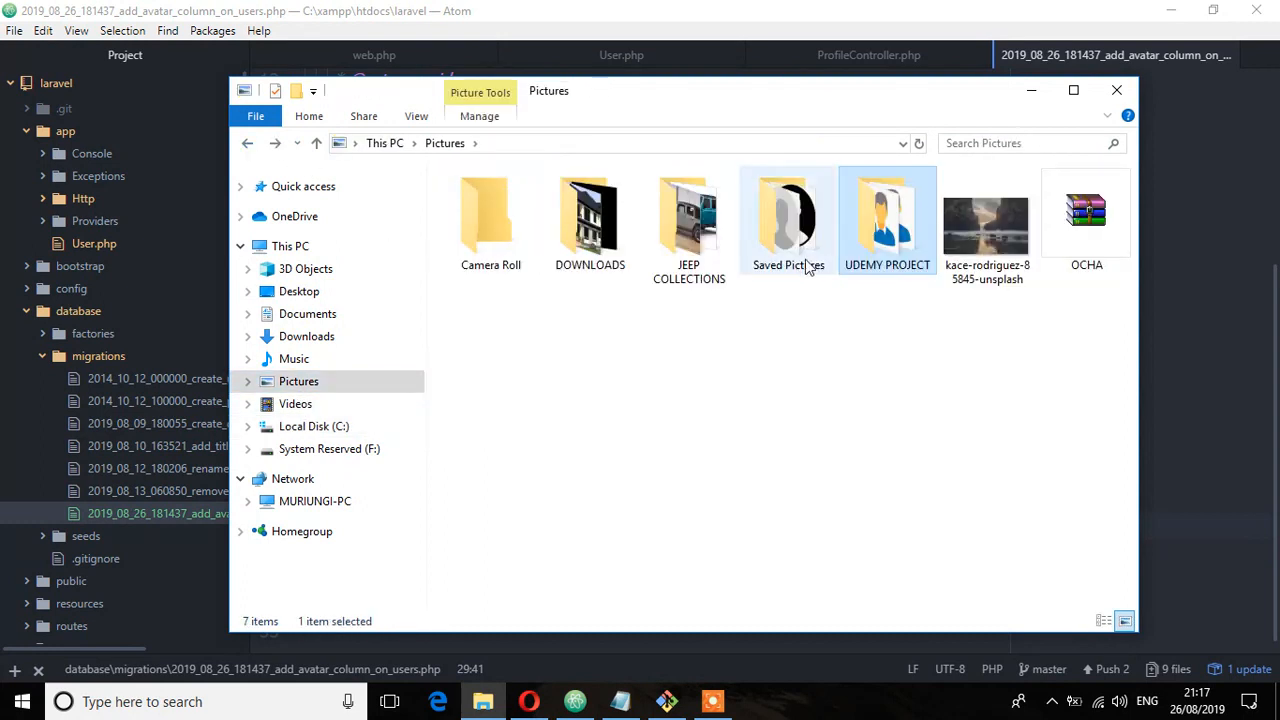
double_click(788, 210)
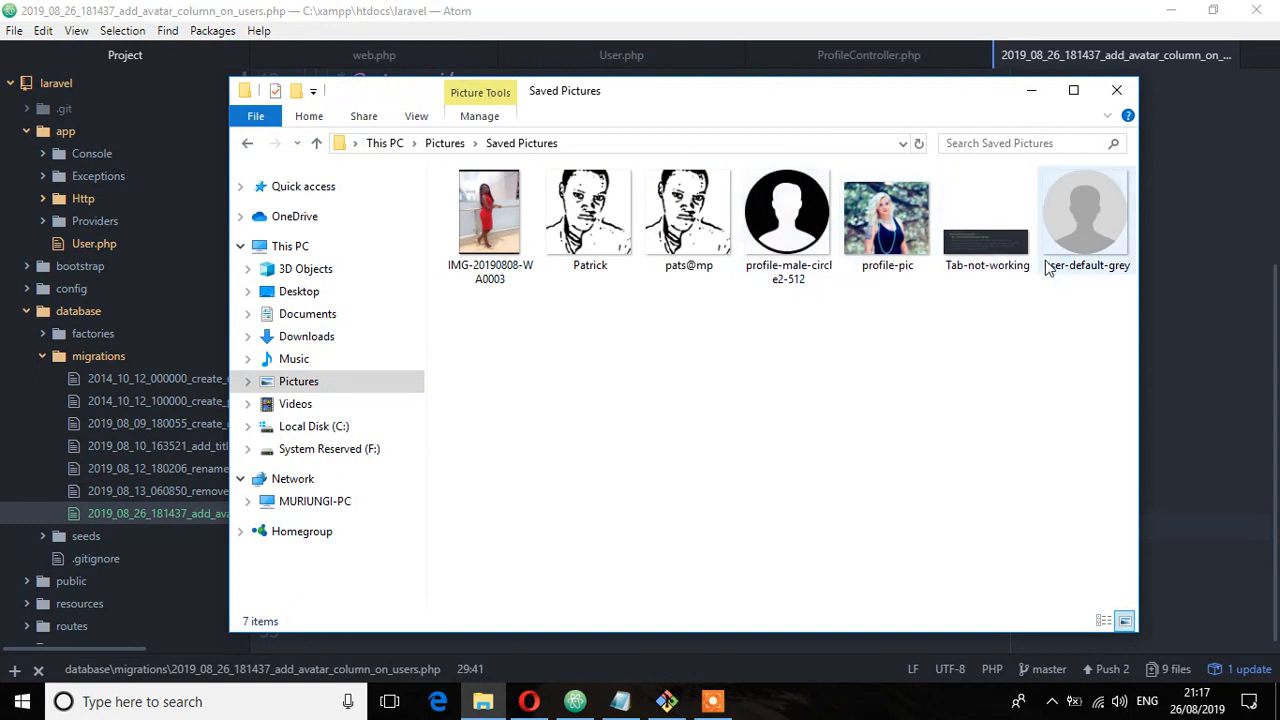
left_click(1086, 212)
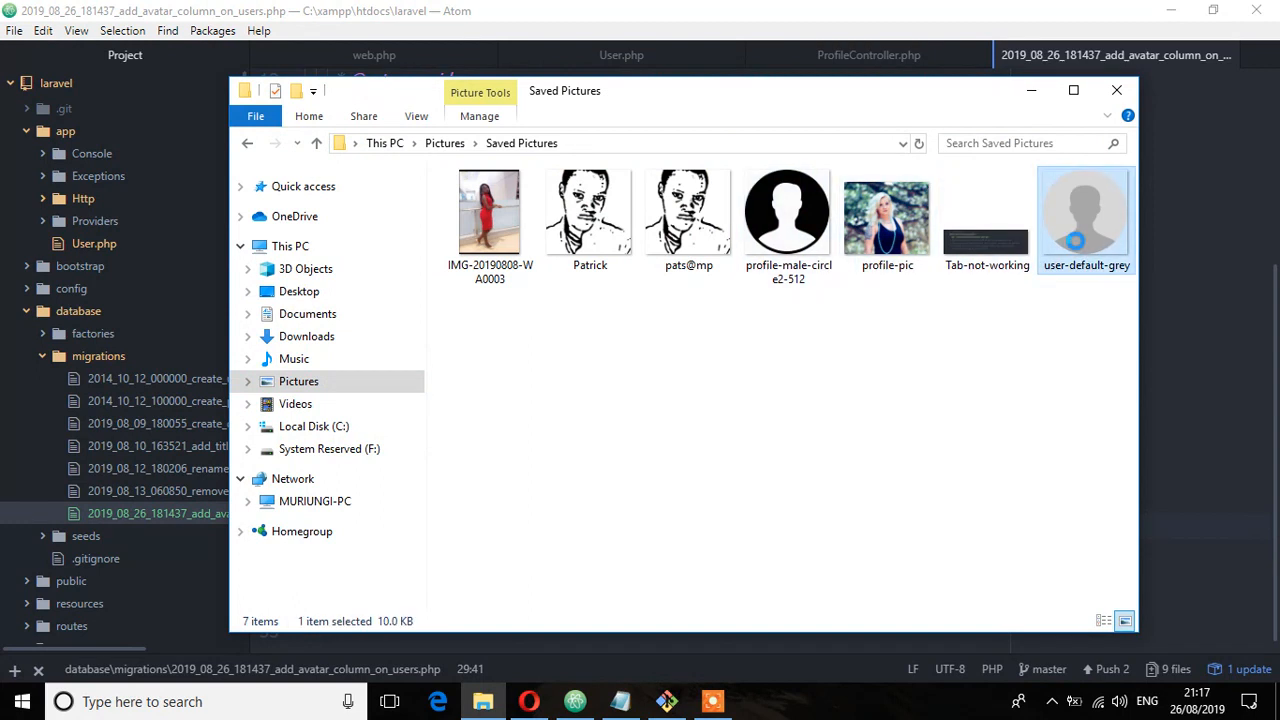
right_click(1084, 216)
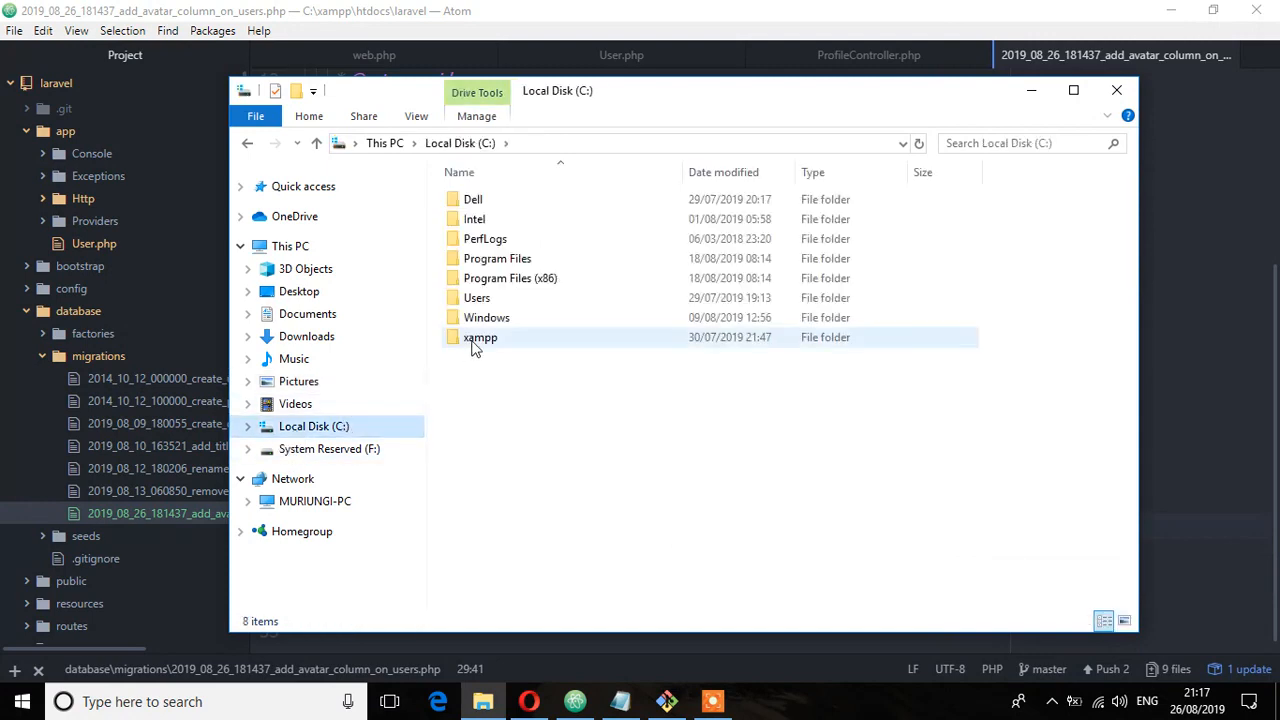
Step: Paste it into C:\xampp\htdocs\laravel\public\img and rename it default
double_click(480, 336)
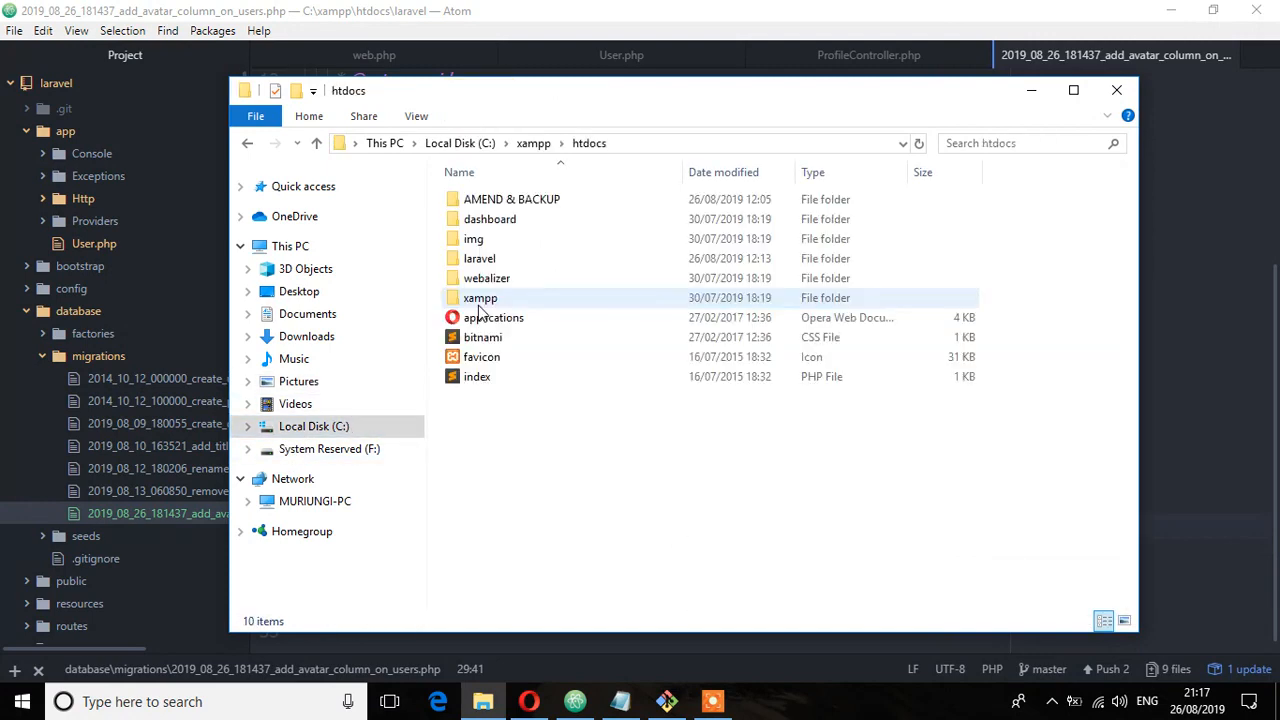
double_click(480, 258)
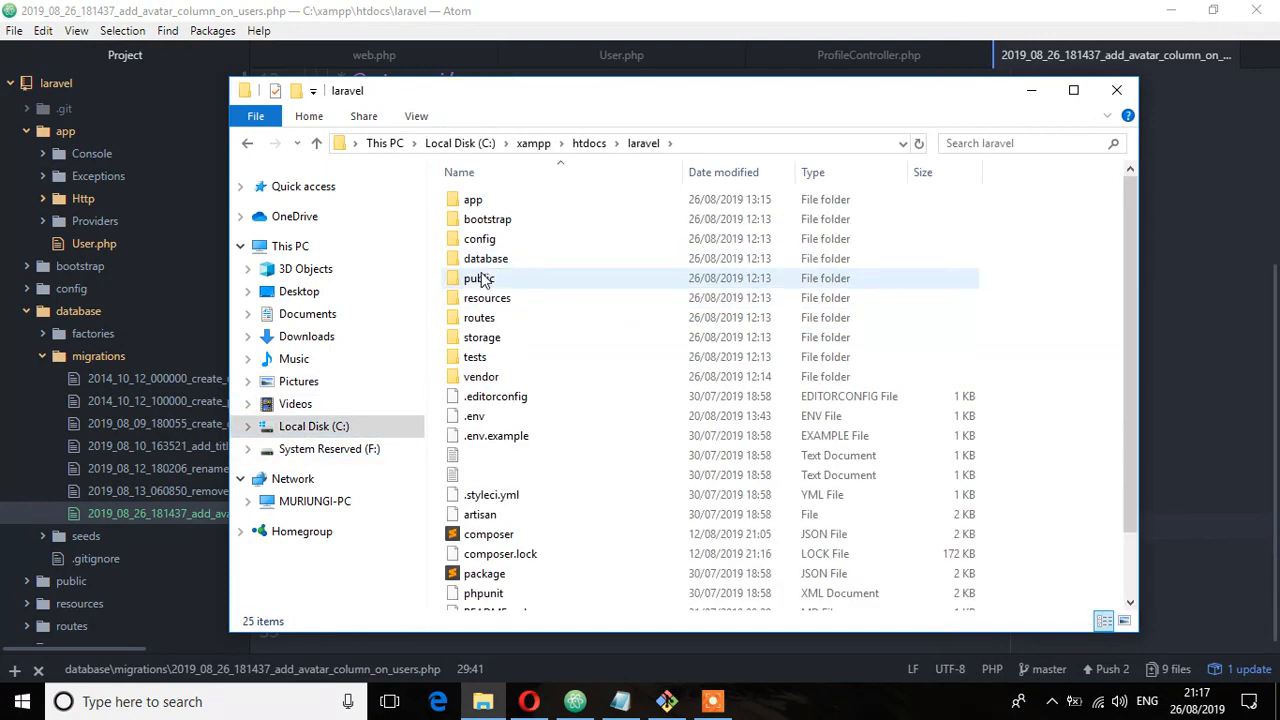
double_click(480, 276)
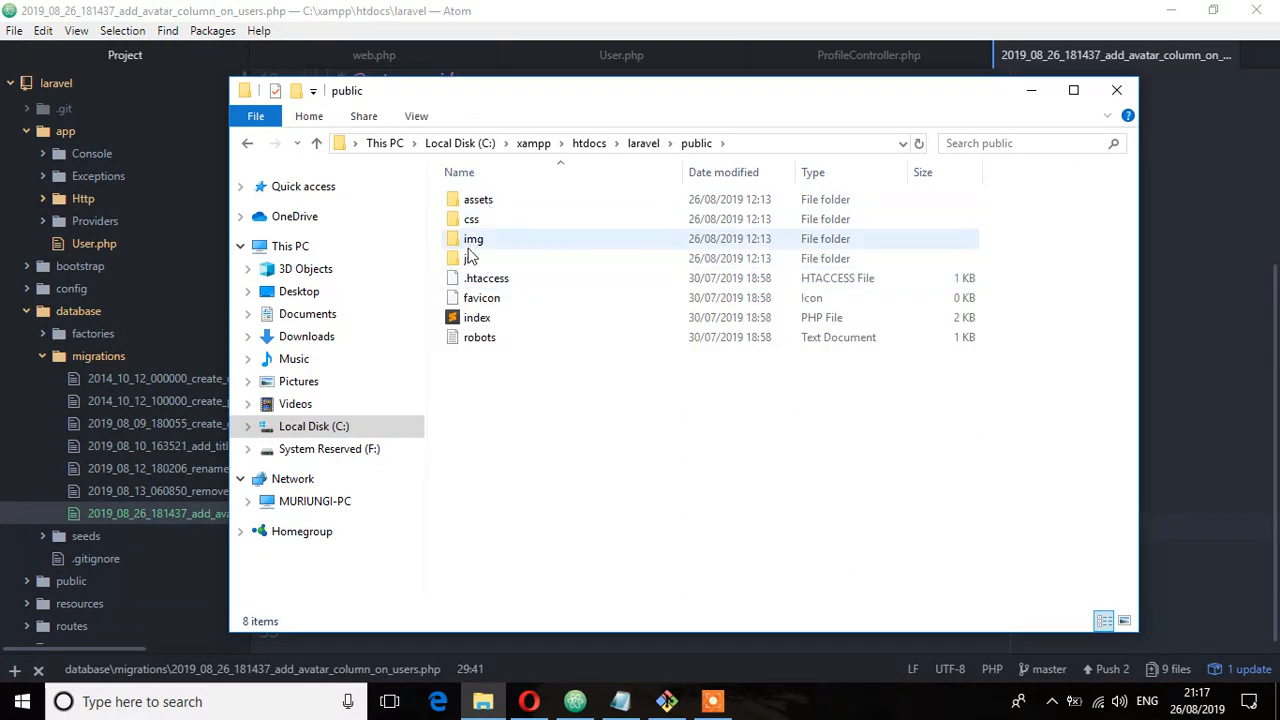
double_click(472, 238)
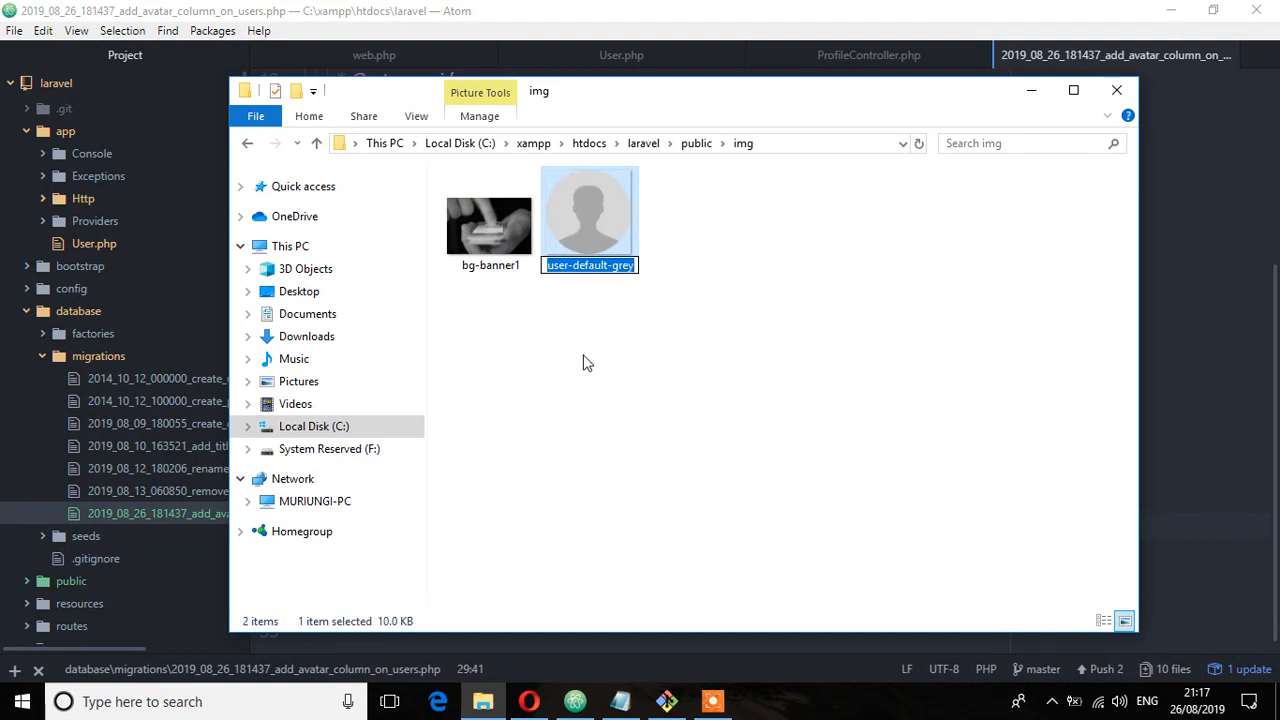
type("default")
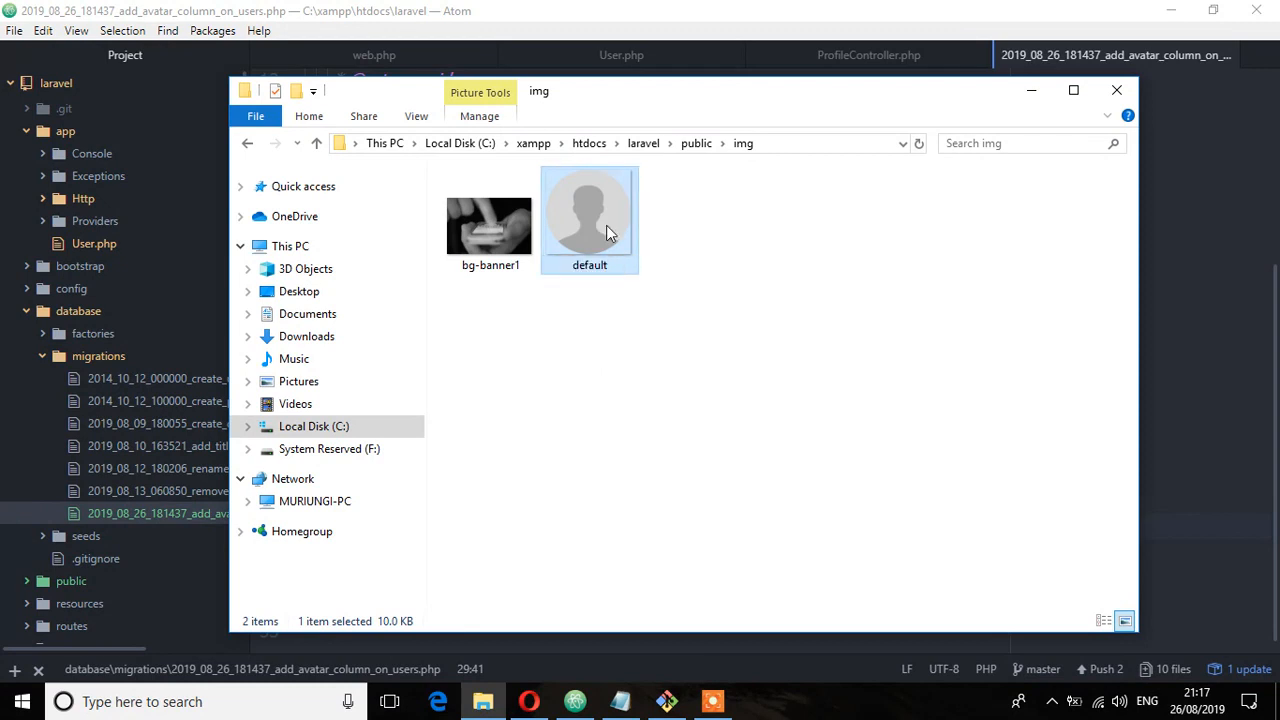
mouse_move(610, 218)
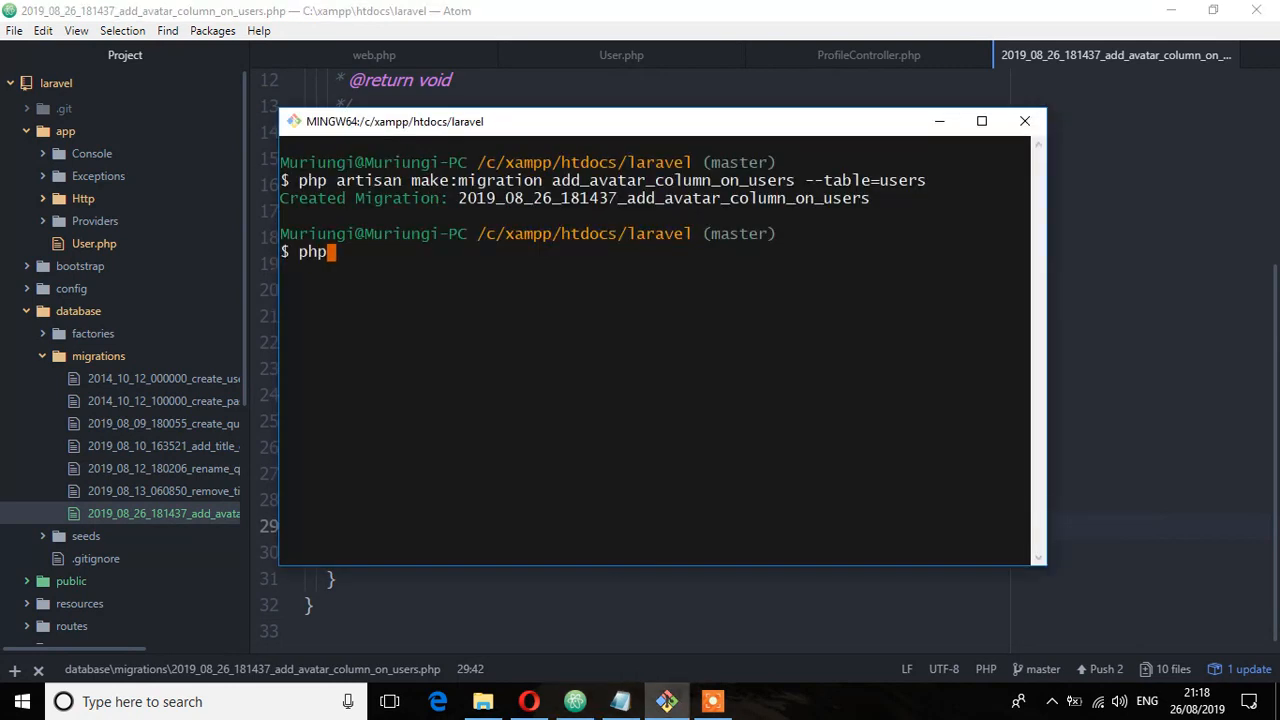
Step: Run php artisan migrate from the laravel project folder
type("artisan")
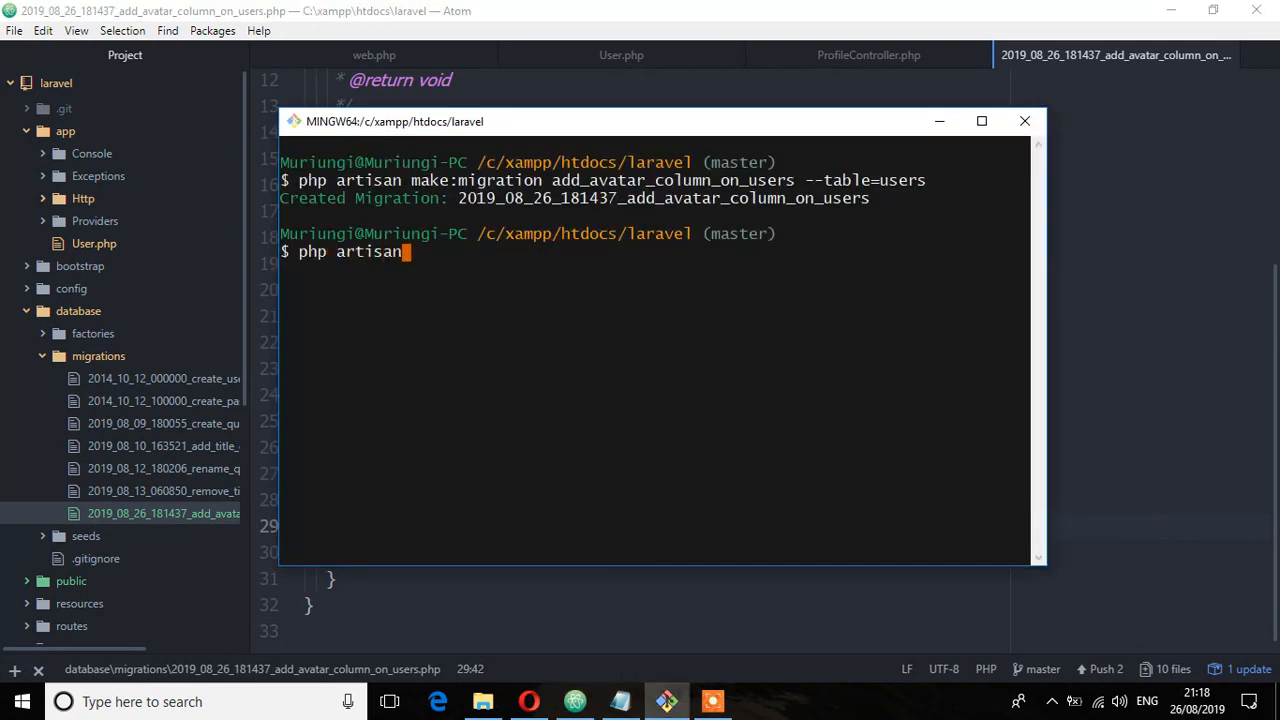
type("migrate")
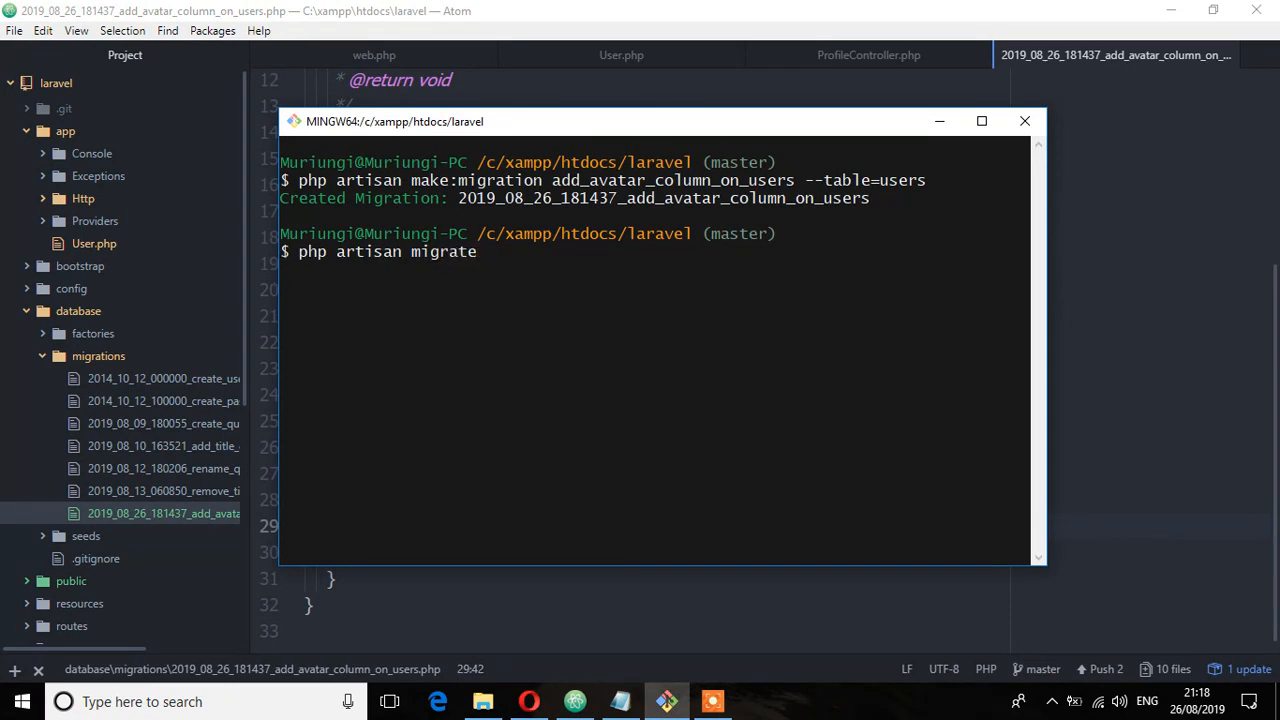
key("enter")
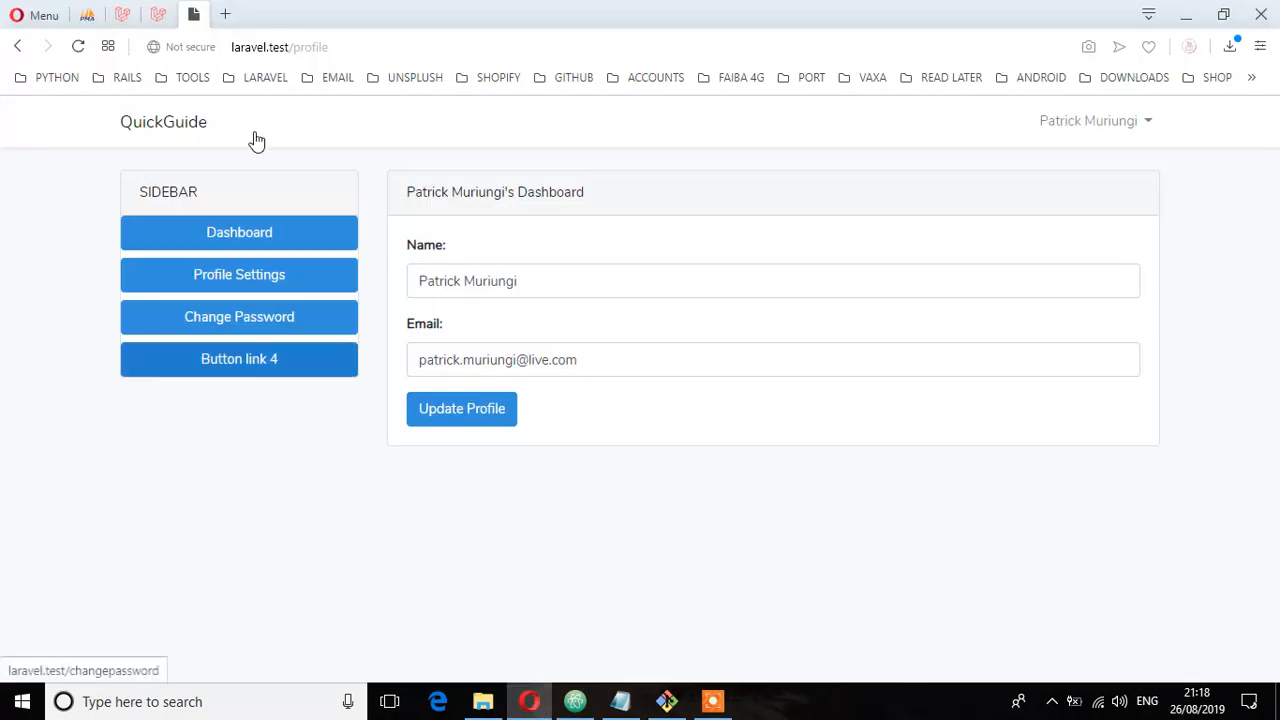
Step: Refresh phpMyAdmin's users table, confirm avatar holds default.png, then return to the migration in Atom
left_click(88, 14)
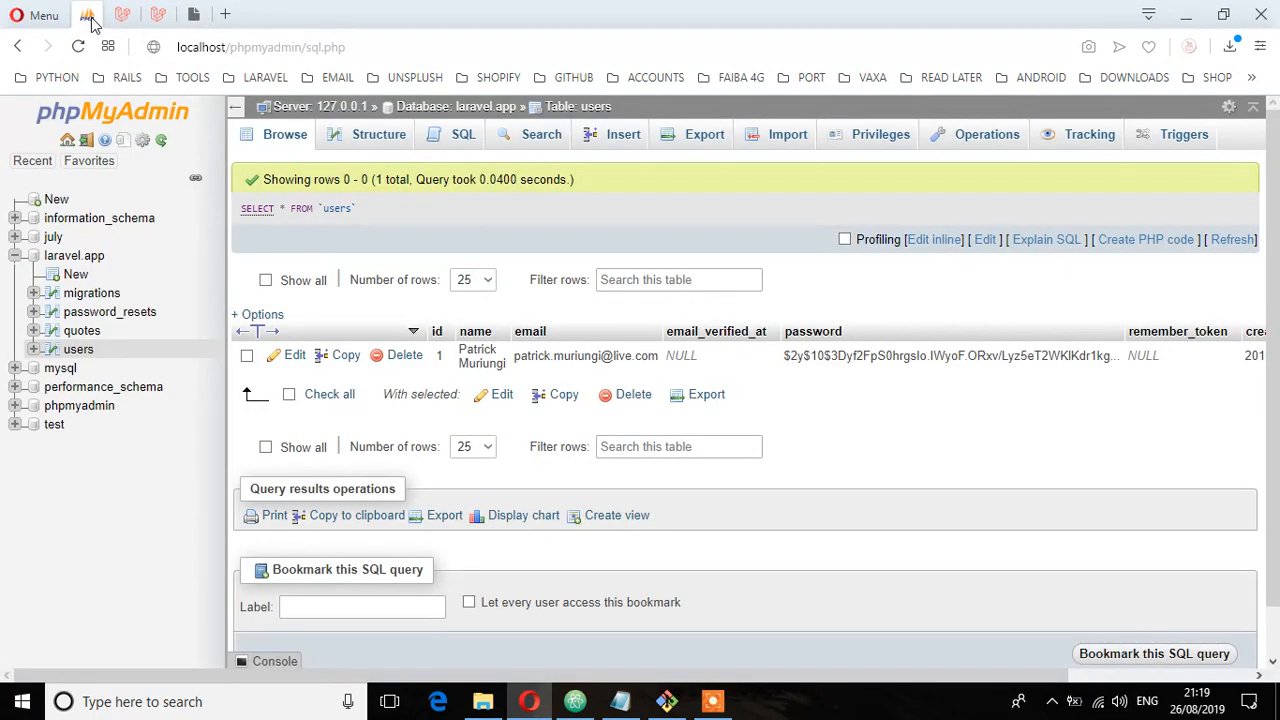
mouse_move(1240, 242)
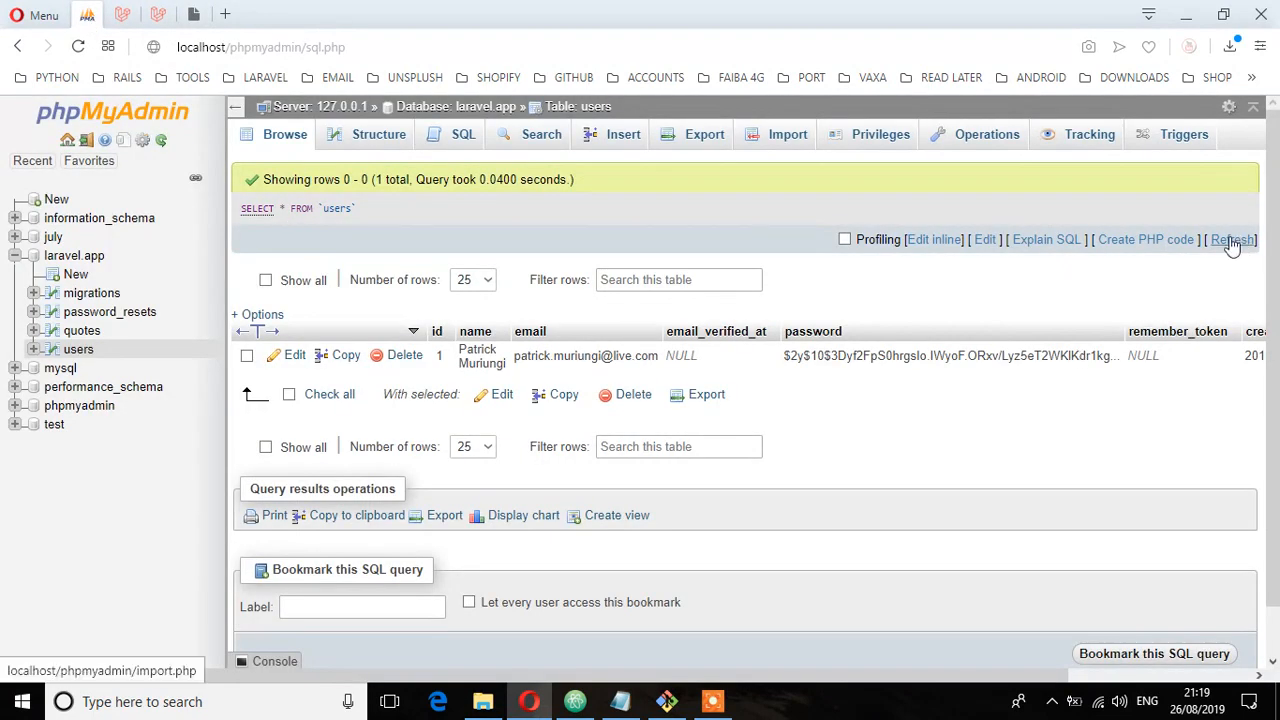
left_click(1232, 240)
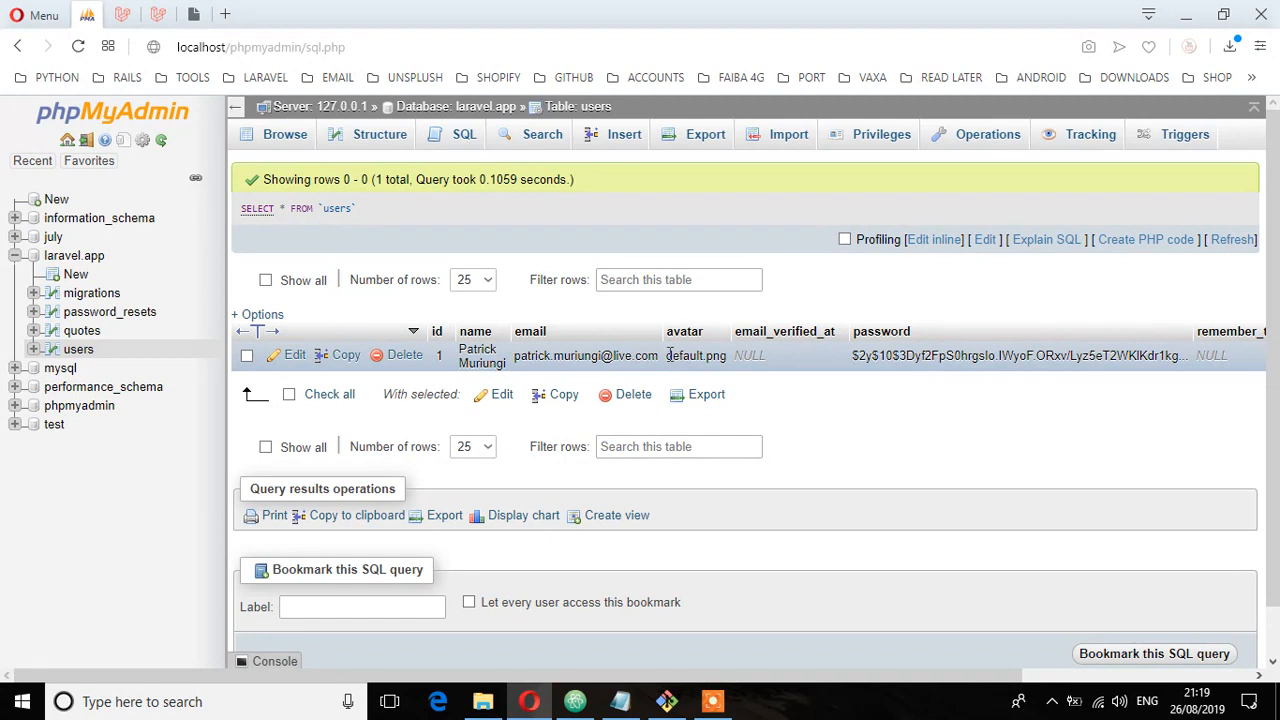
double_click(684, 356)
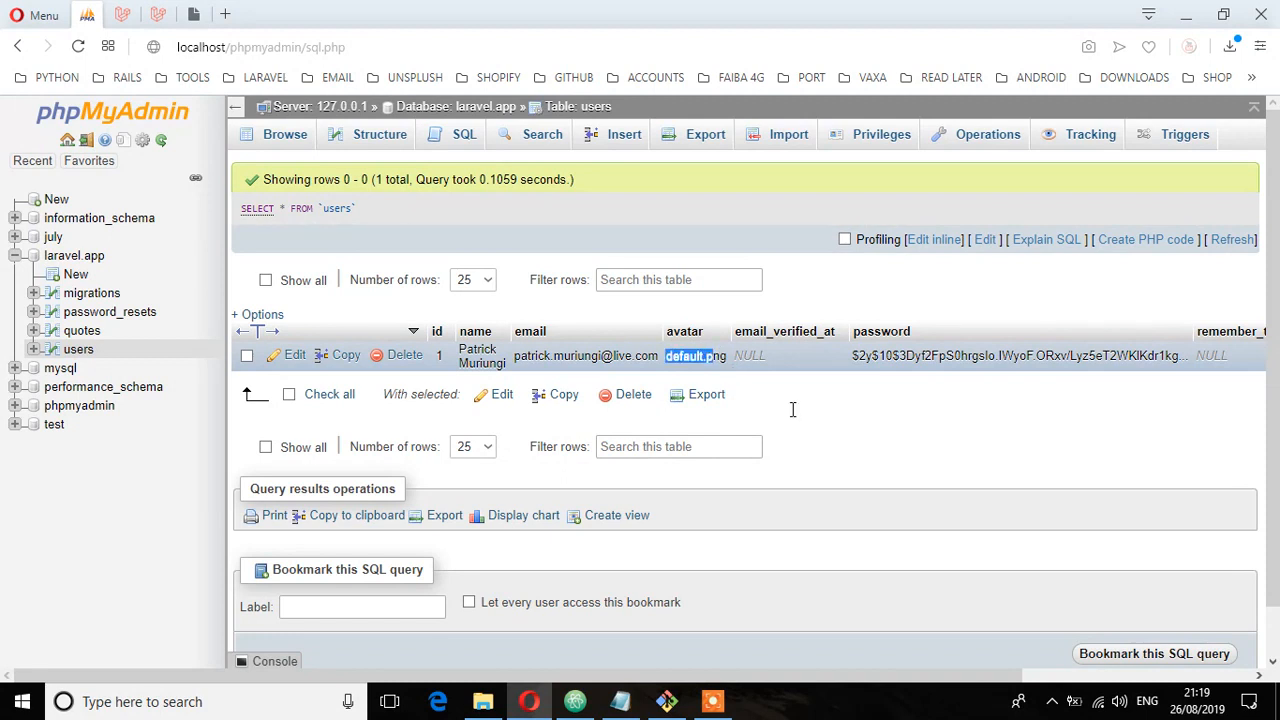
left_click(574, 700)
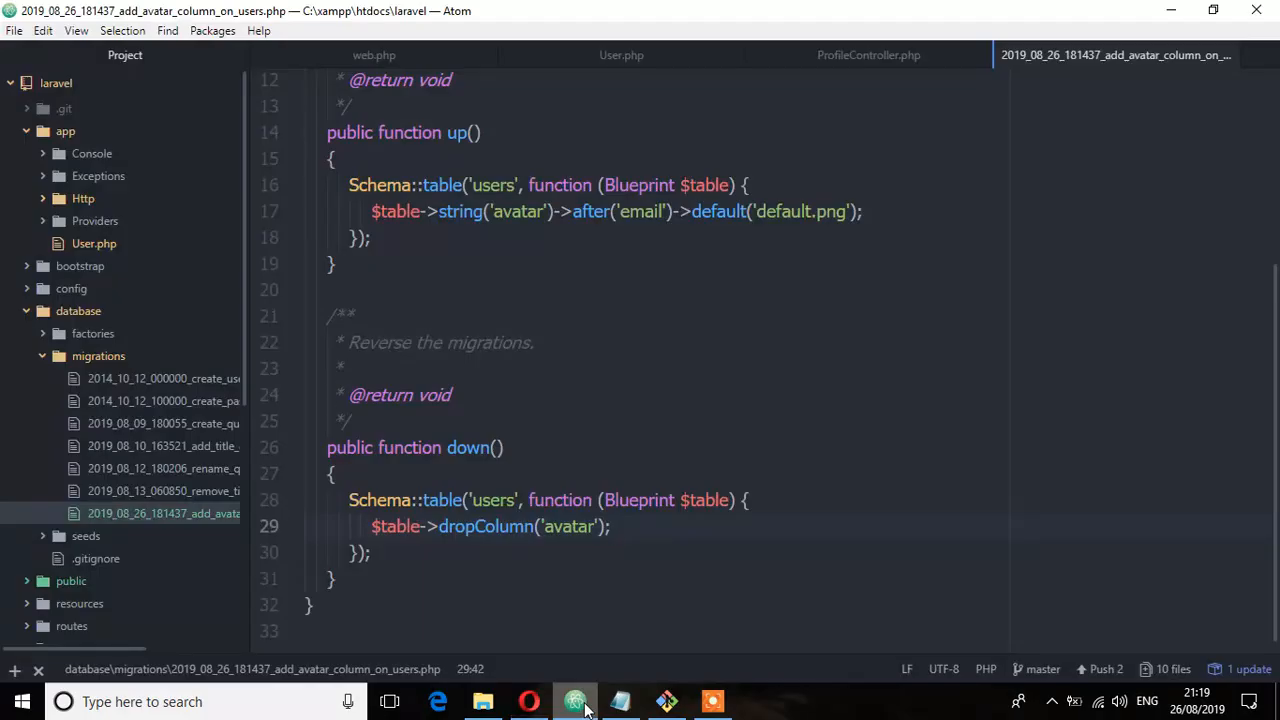